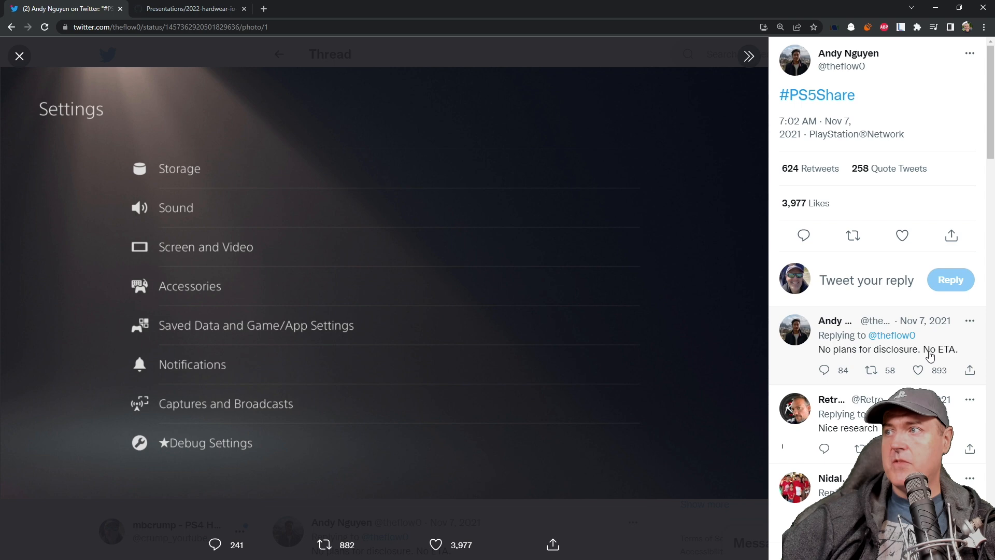
mouse_move(945, 359)
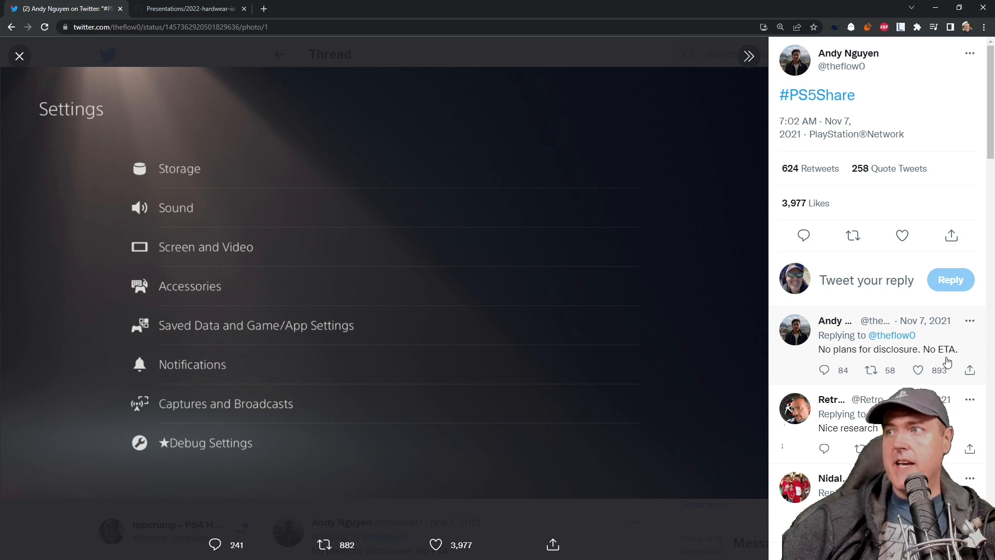
Switch from the Twitter Debug Settings photo to the GitHub bd-jb slides PDF
left_click(189, 8)
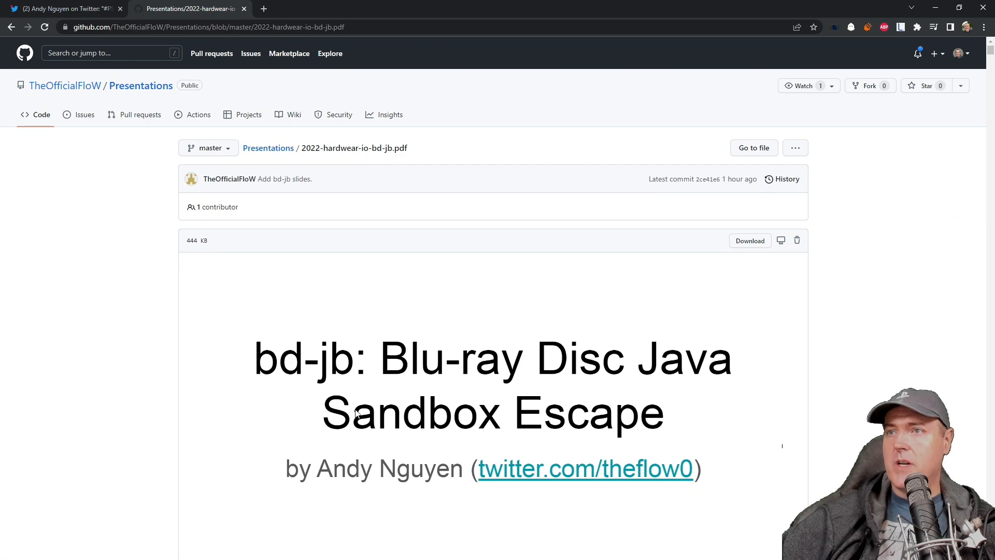
Scroll the PDF preview down to the 'Chaining With A Kernel Exploit' slide
scroll("down", 3)
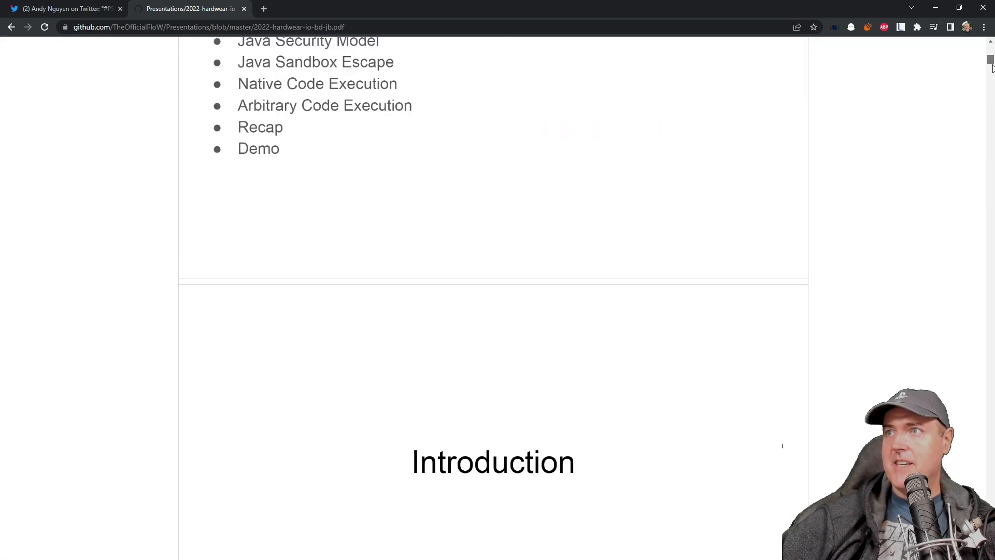
scroll("down", 3)
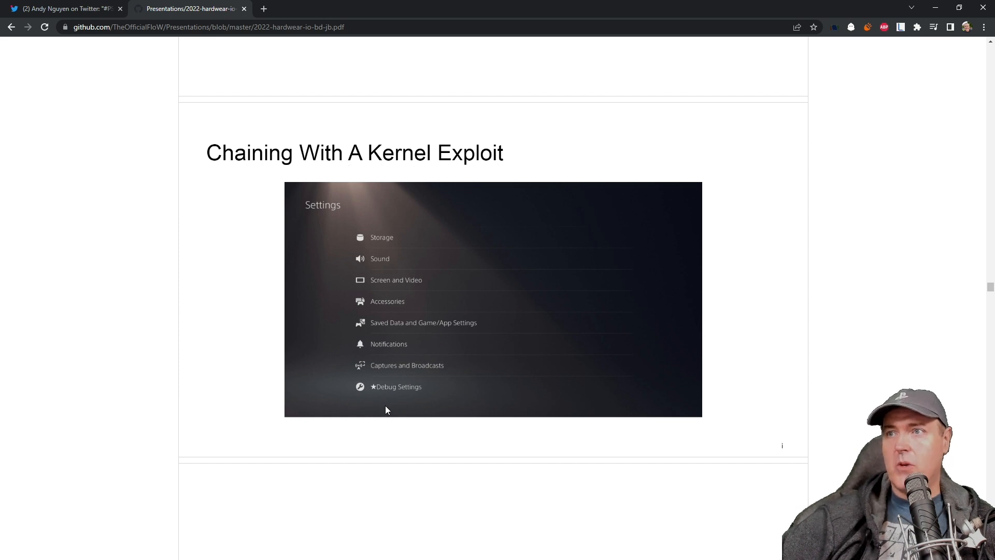
mouse_move(395, 403)
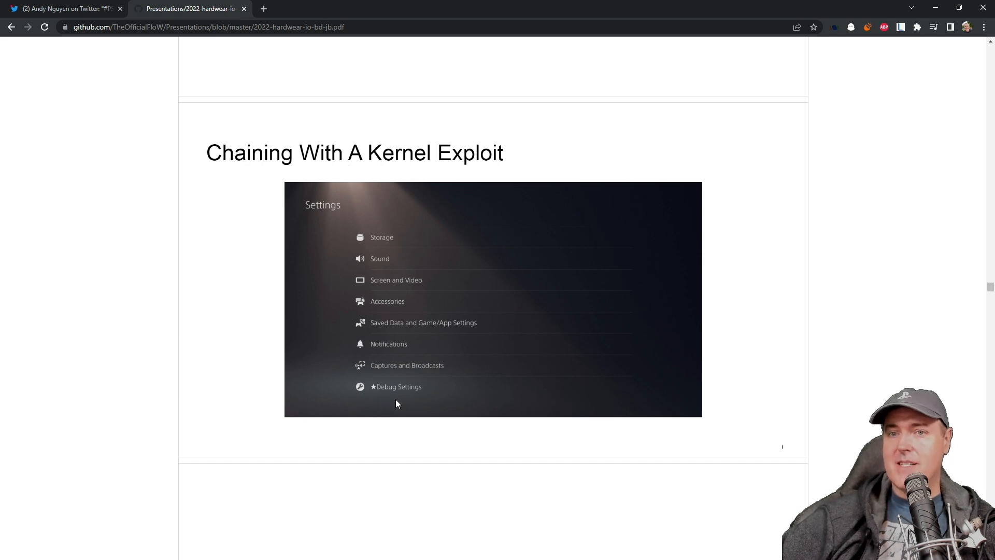
mouse_move(383, 405)
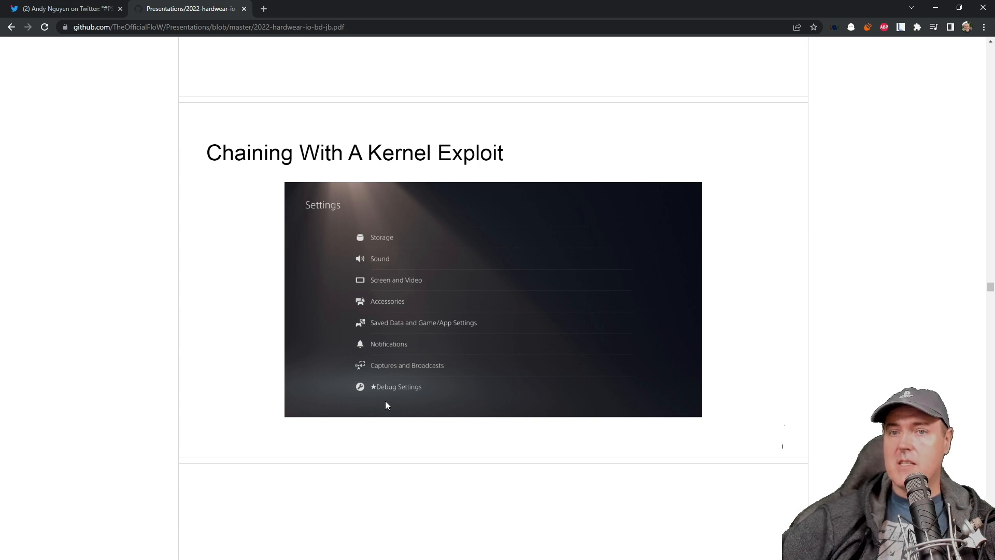
mouse_move(391, 405)
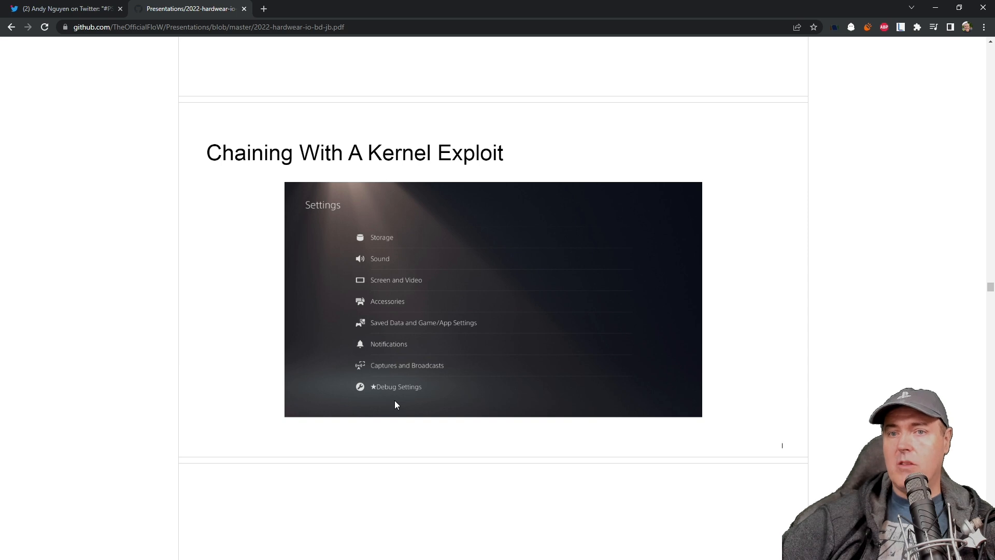
mouse_move(392, 405)
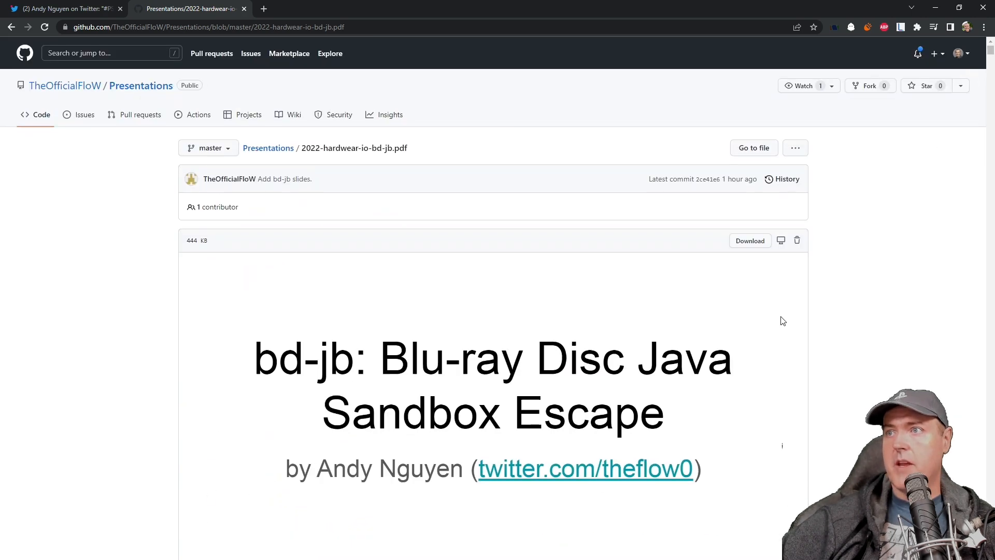
mouse_move(731, 177)
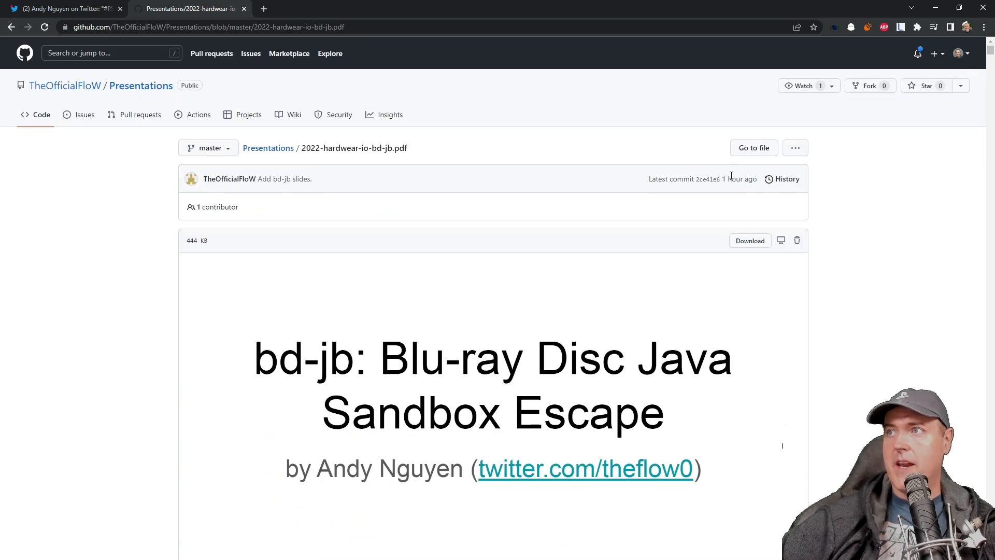
Scroll the PDF preview back toward the bd-jb title slide and latest commit
scroll("down", 3)
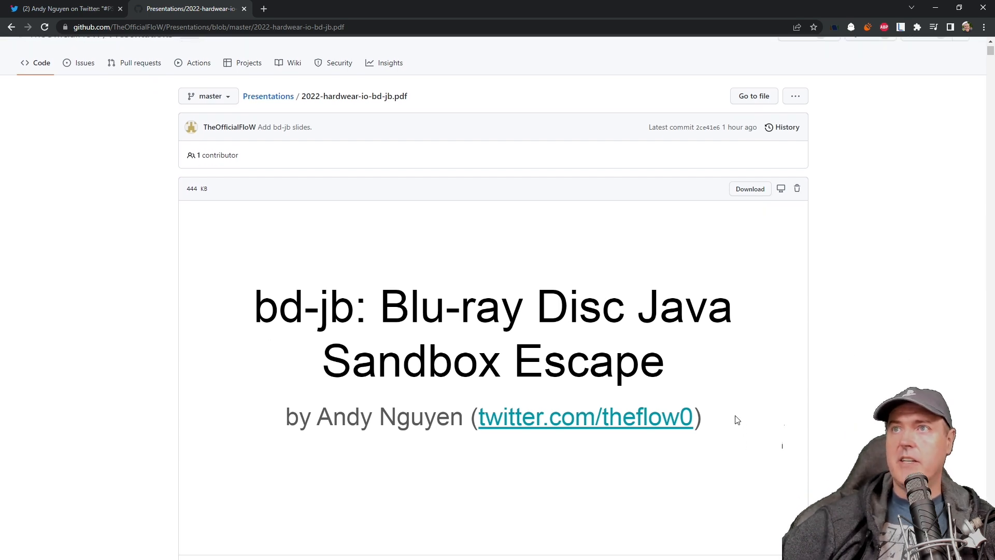
mouse_move(725, 419)
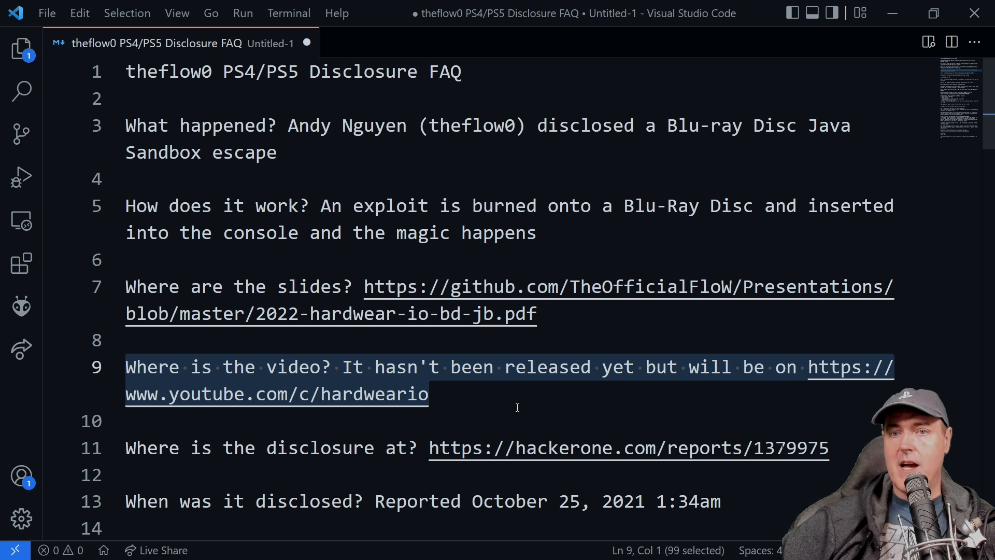
mouse_move(658, 392)
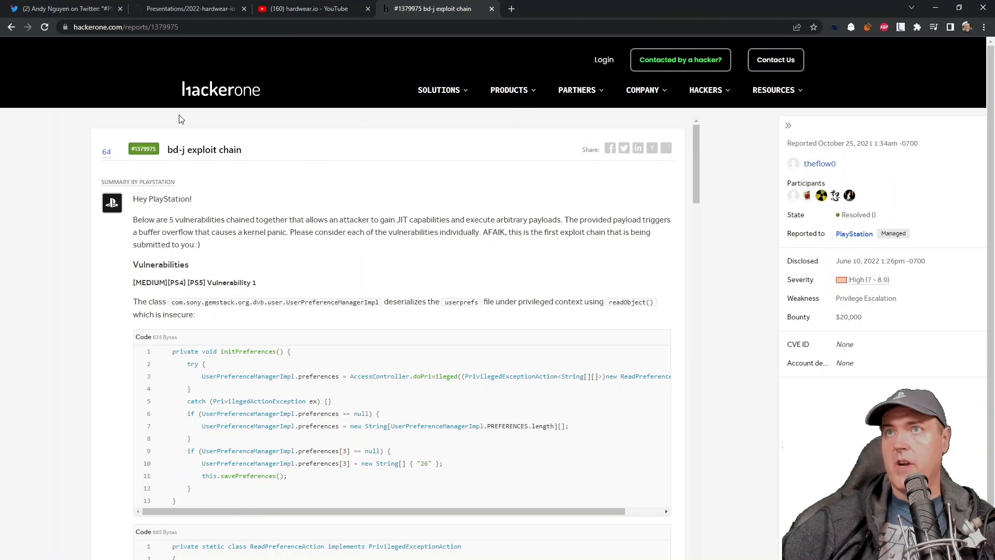
mouse_move(94, 326)
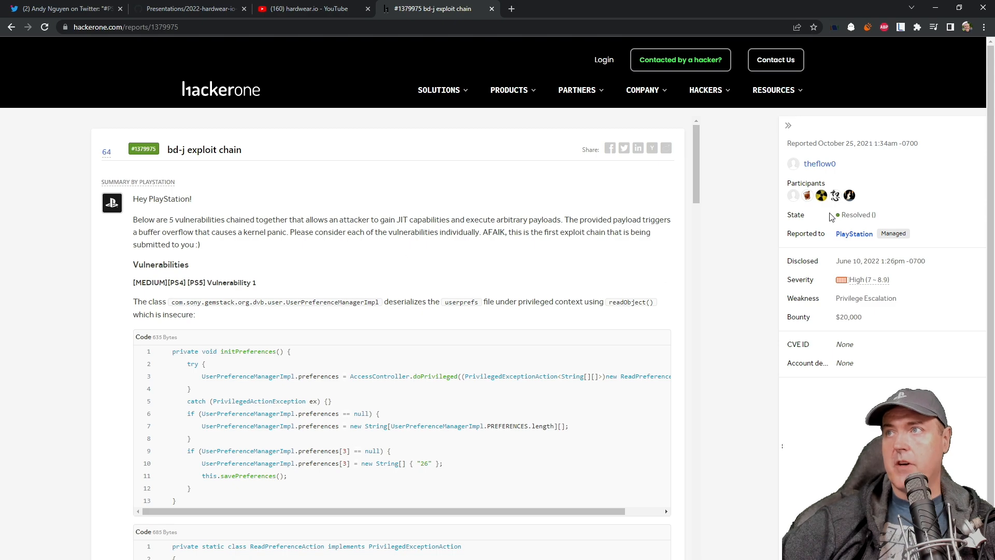
Scroll the HackerOne report down to Vulnerability 4's write-what-where primitive and Vulnerability 5
scroll("down", 3)
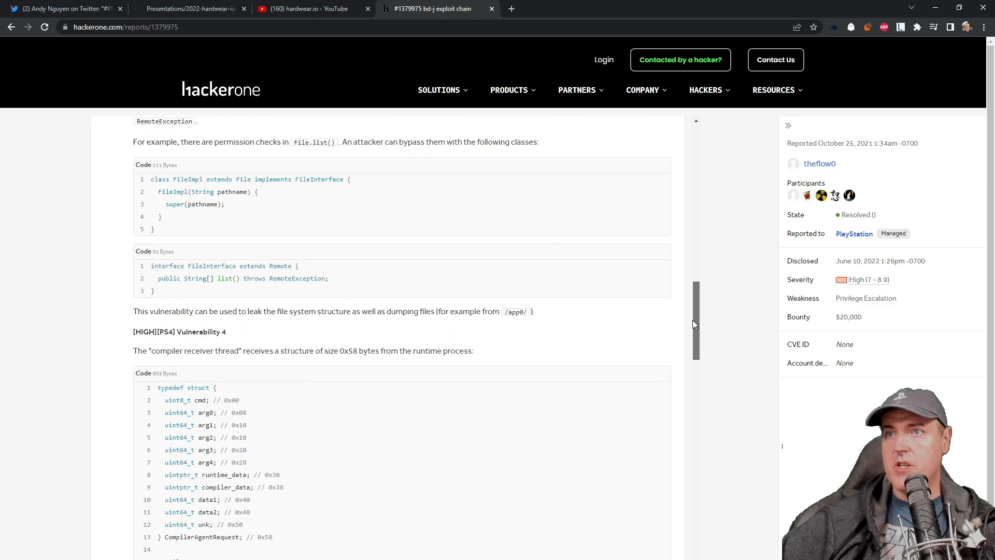
scroll("down", 3)
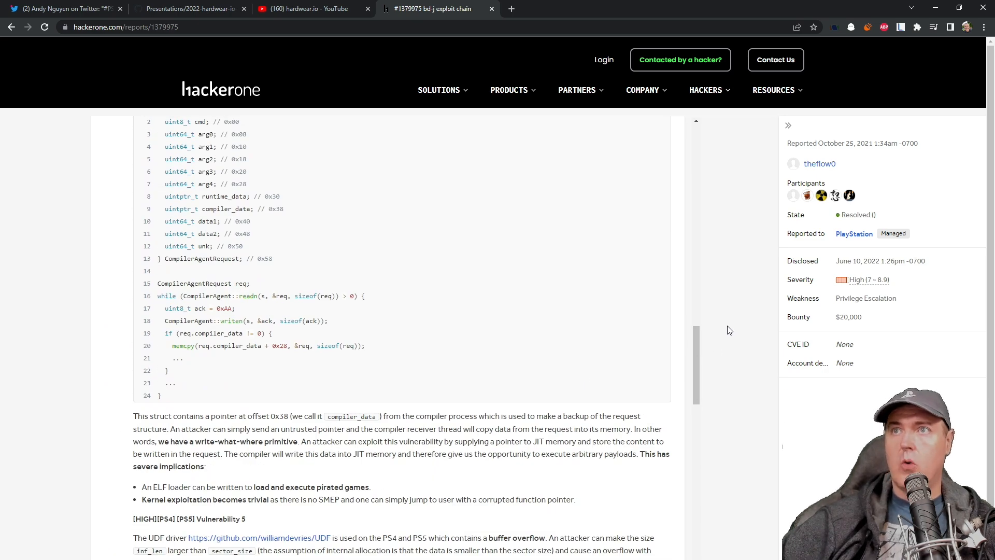
mouse_move(694, 302)
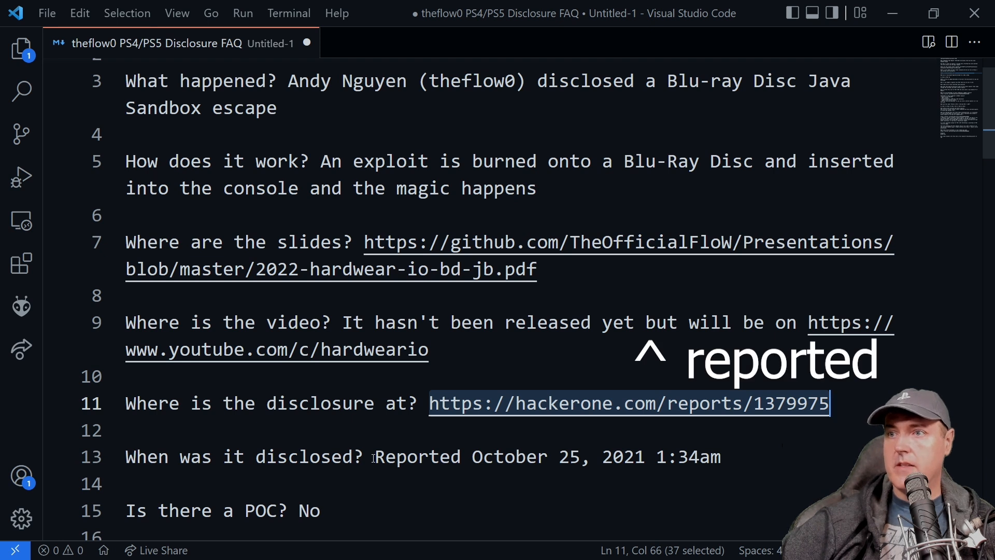
left_click_drag(374, 456, 722, 457)
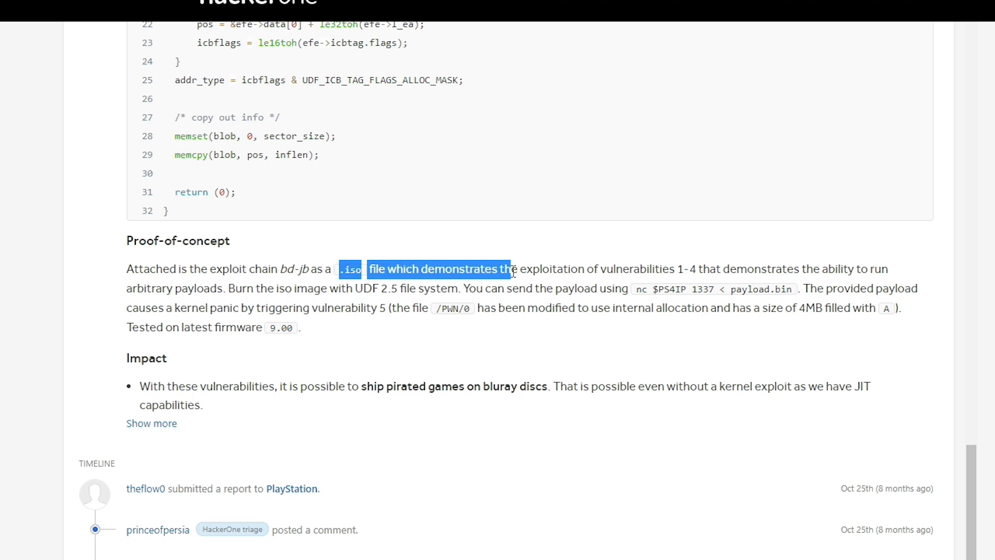
Highlight part of the netcat payload-sending command in the Proof-of-concept section
left_click(577, 270)
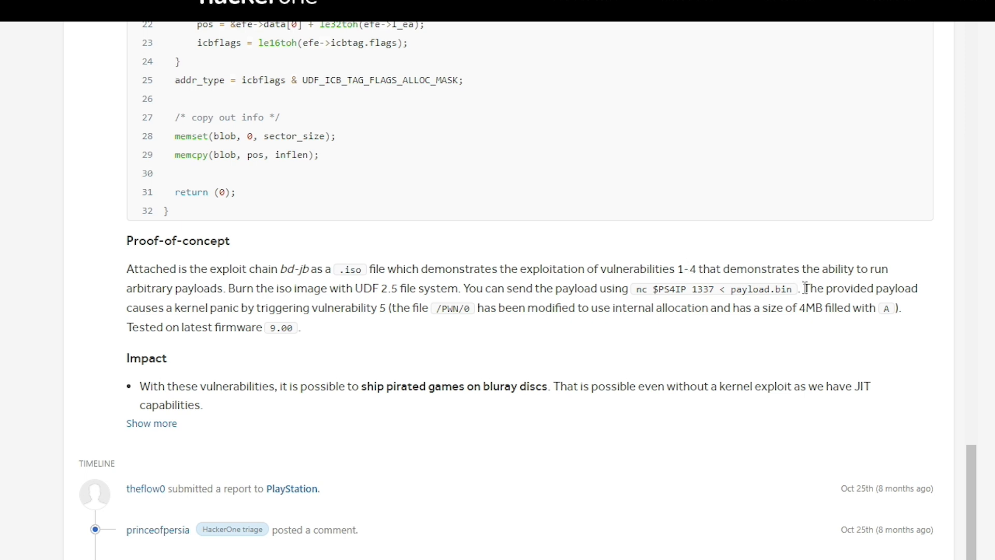
left_click_drag(804, 288, 912, 288)
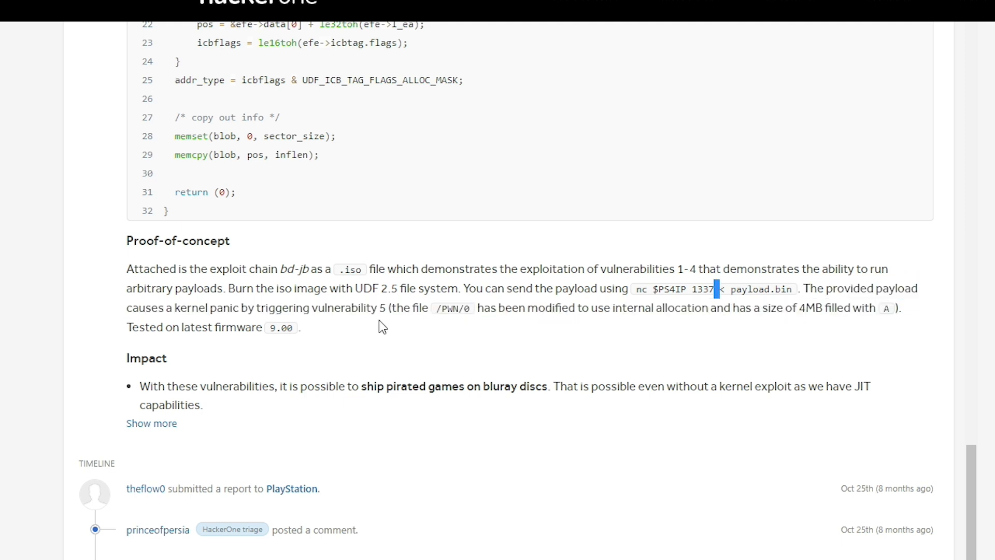
mouse_move(392, 308)
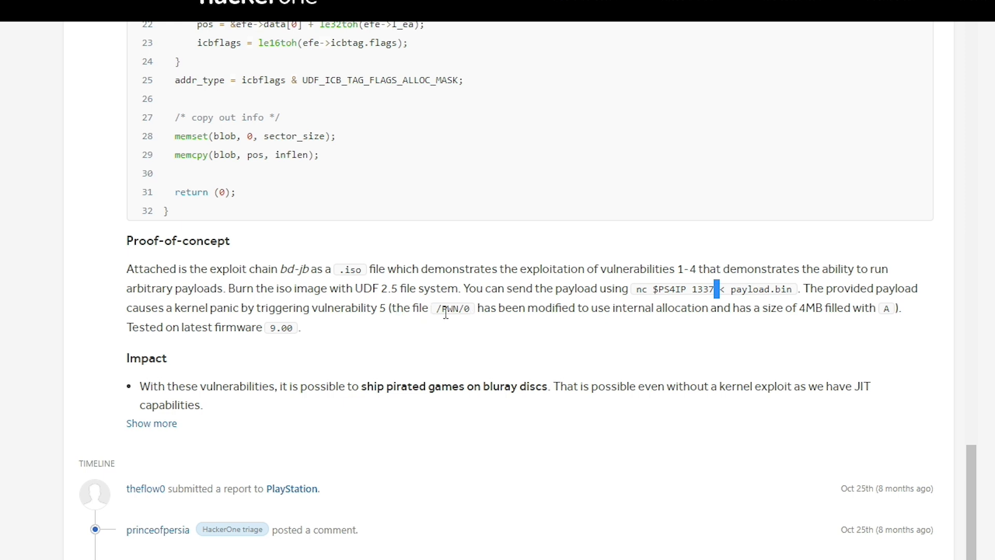
mouse_move(640, 302)
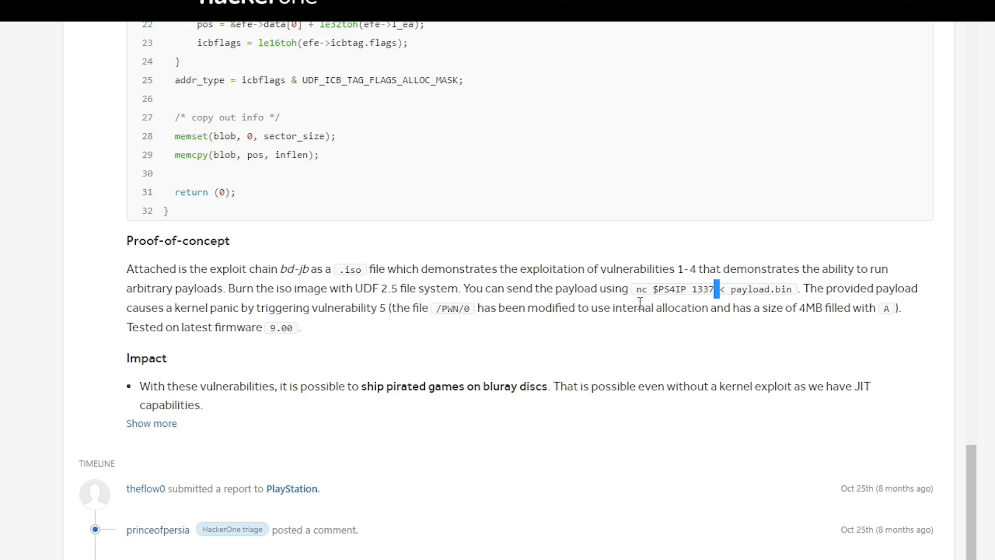
mouse_move(727, 311)
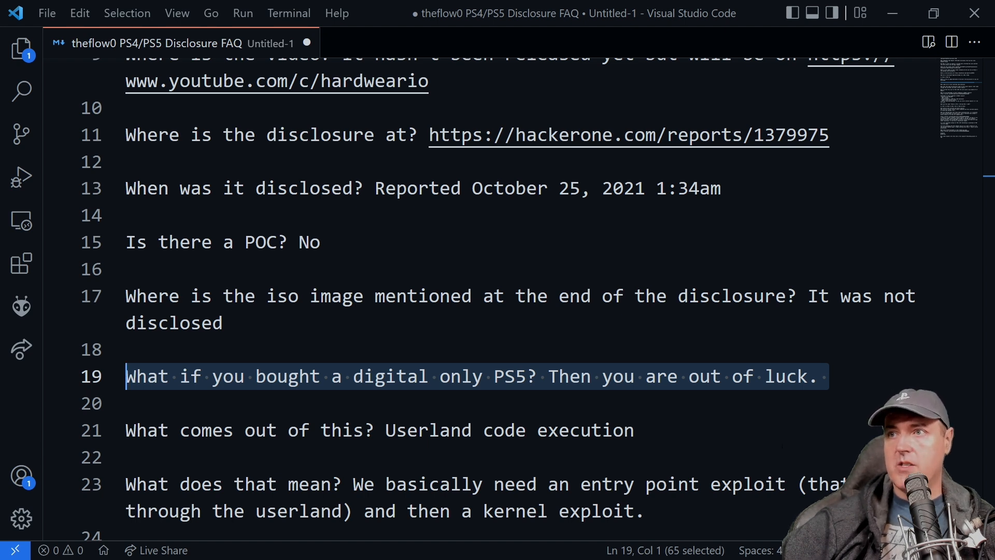
Move the FAQ down to lines 19–28 and select the 'What does that mean' question
scroll("down", 3)
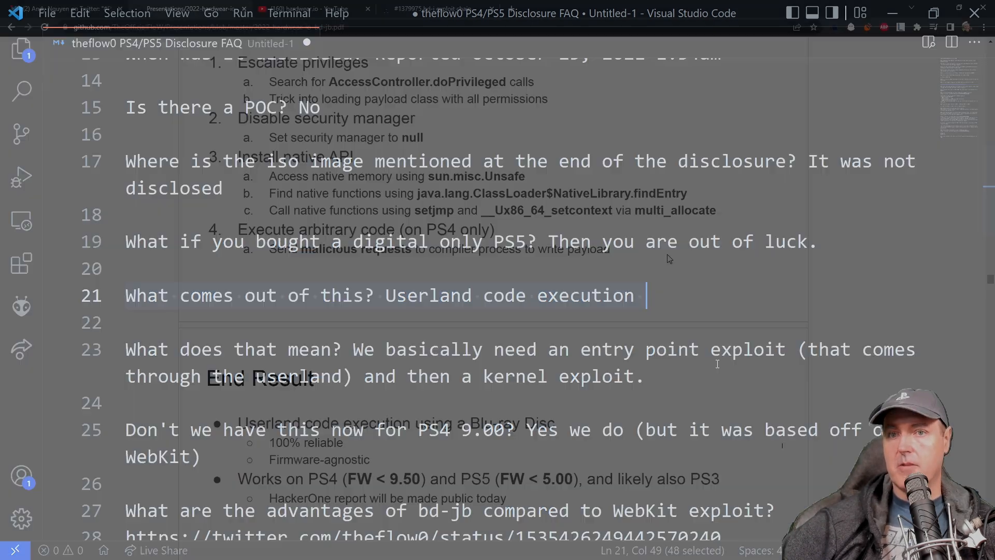
left_click(189, 8)
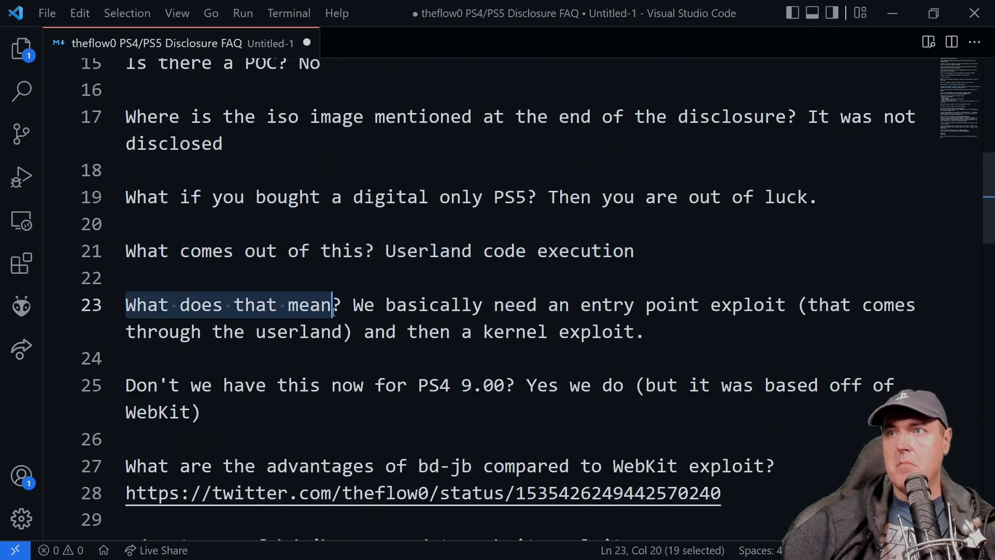
key("shift+Right")
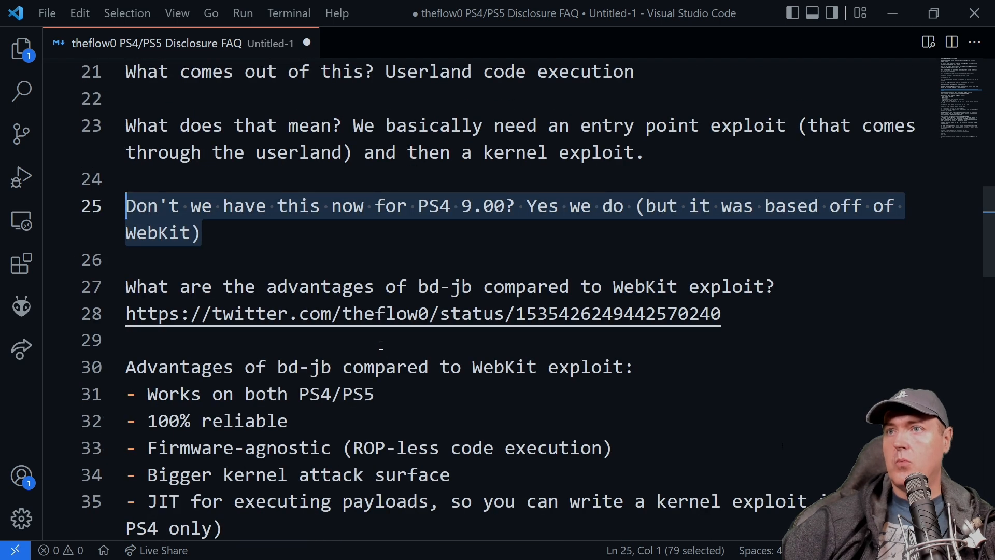
Scroll the FAQ to the answer that PS4 9.00 already has this via WebKit
scroll("down", 3)
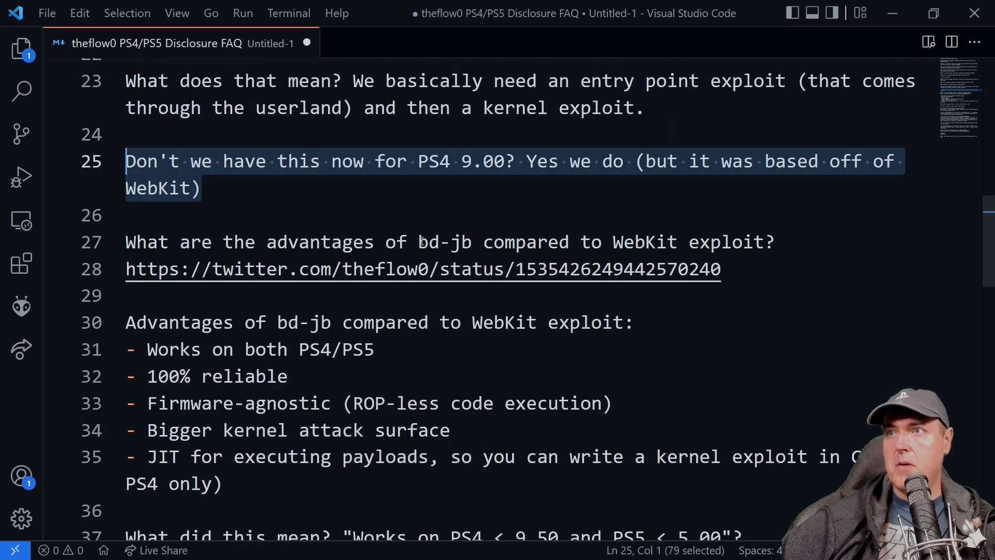
mouse_move(669, 242)
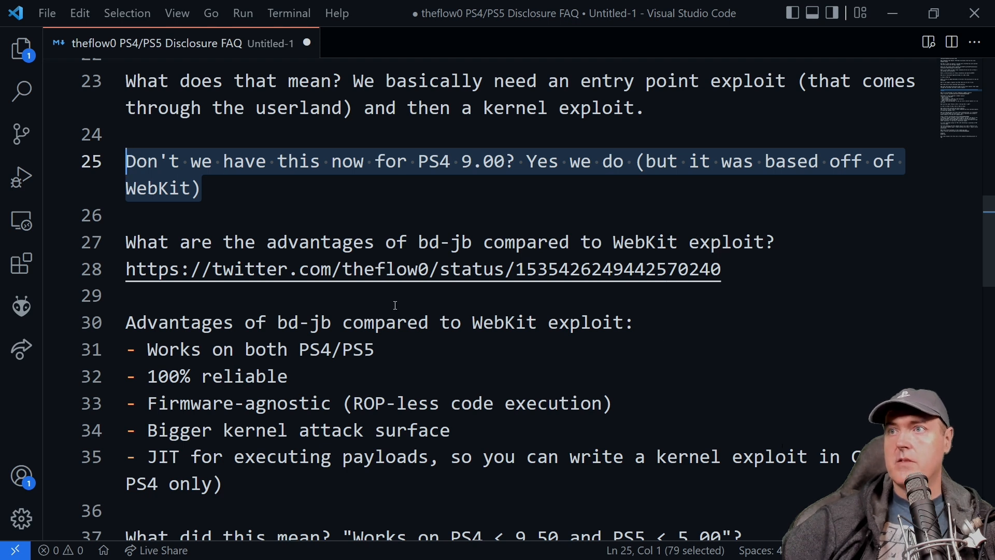
mouse_move(422, 269)
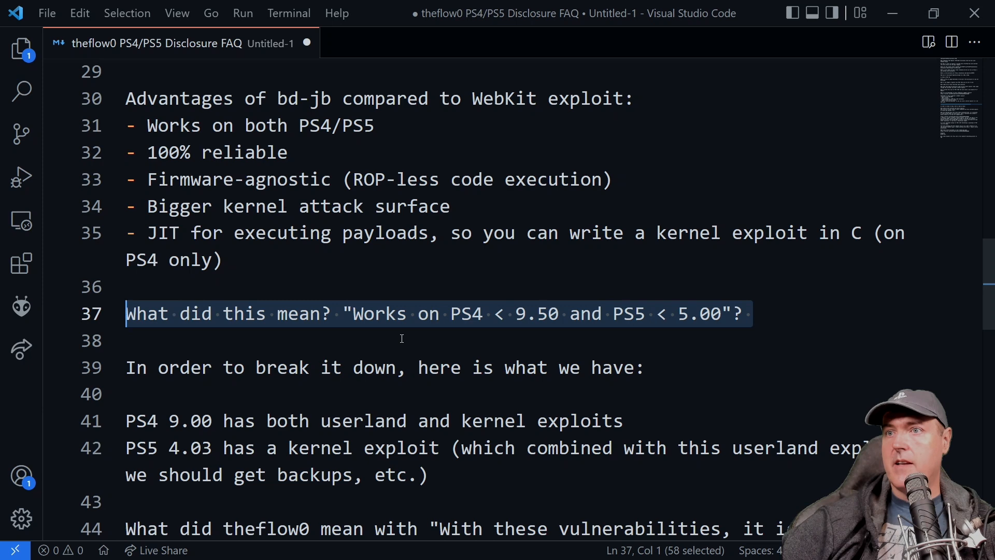
Scroll the FAQ to line 41 stating PS4 9.00 has both userland and kernel exploits
scroll("down", 3)
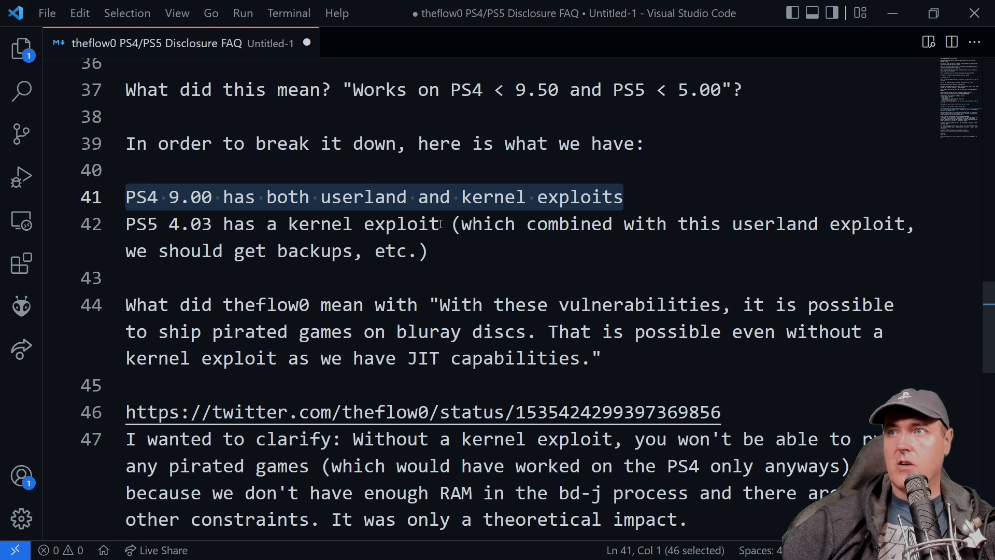
mouse_move(443, 224)
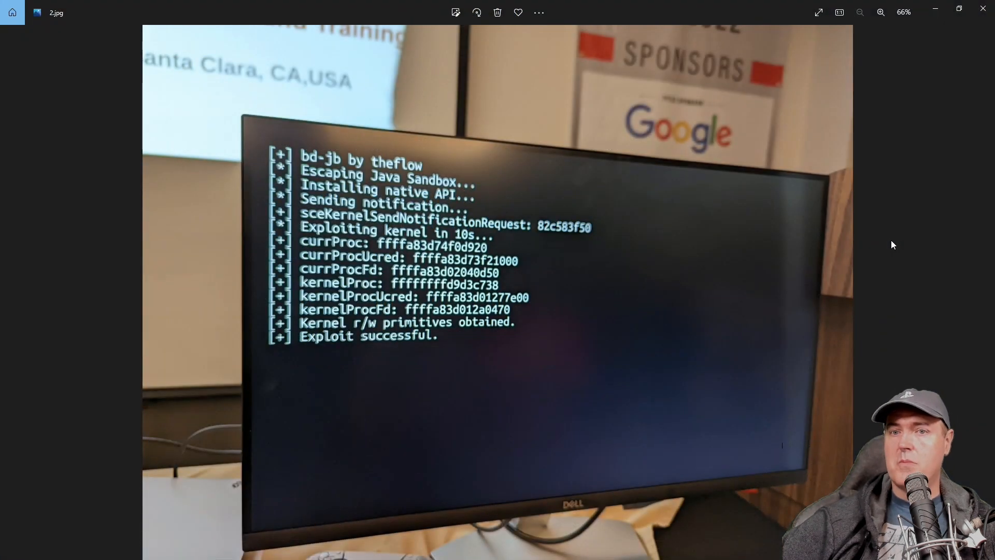
mouse_move(731, 433)
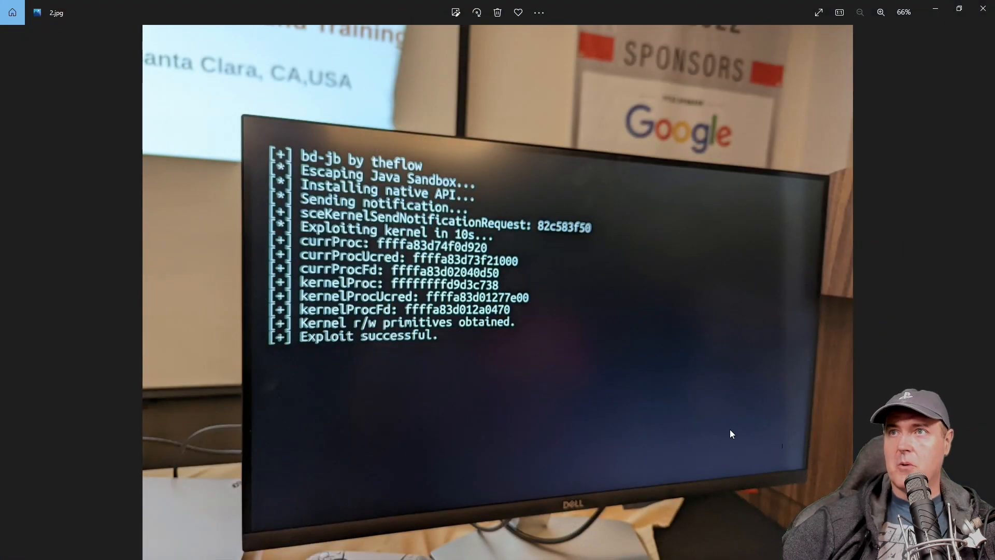
mouse_move(340, 239)
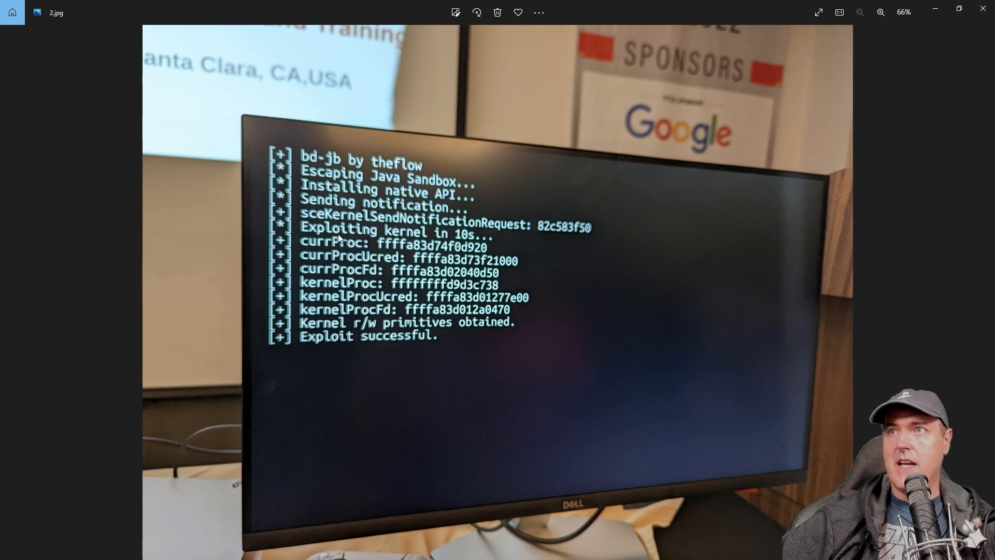
mouse_move(407, 171)
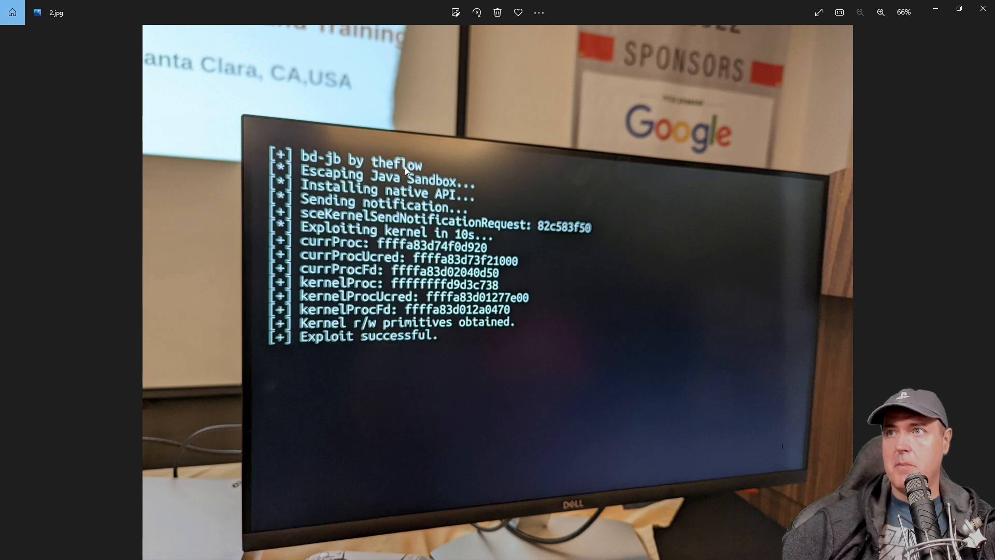
mouse_move(414, 185)
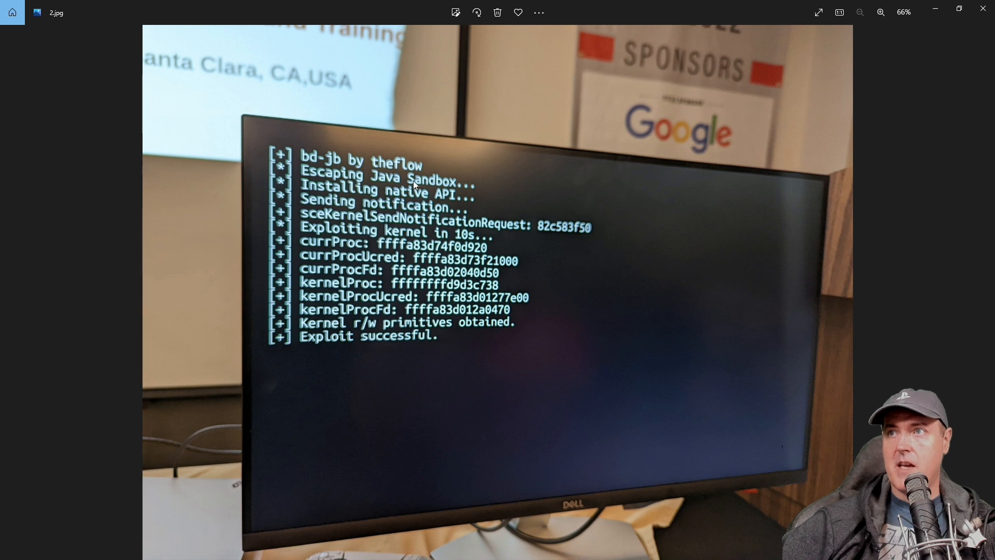
mouse_move(451, 199)
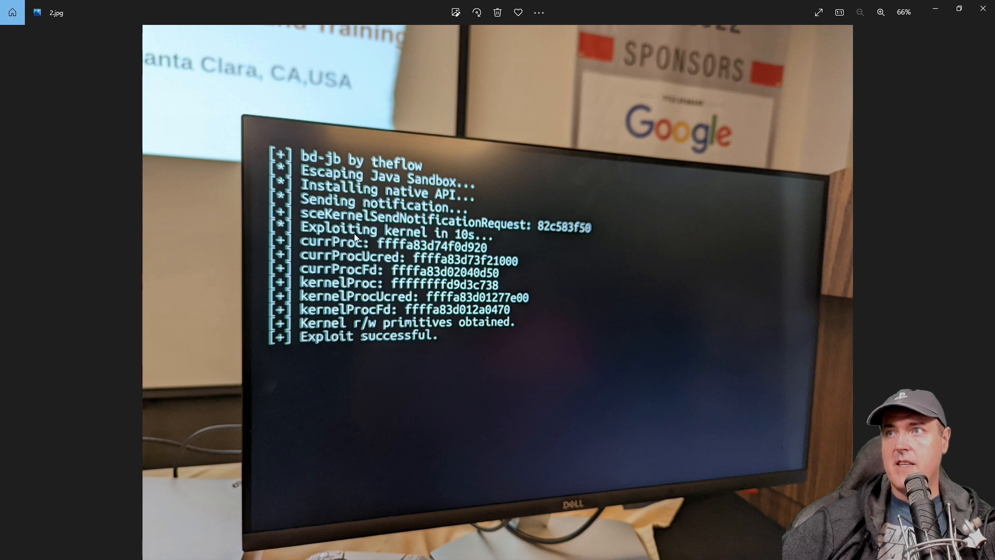
mouse_move(488, 248)
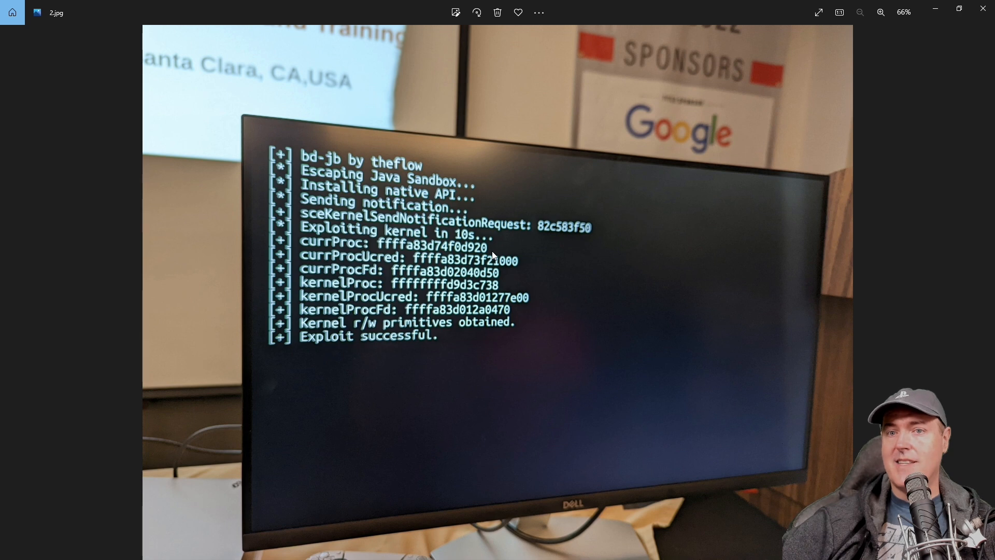
mouse_move(492, 255)
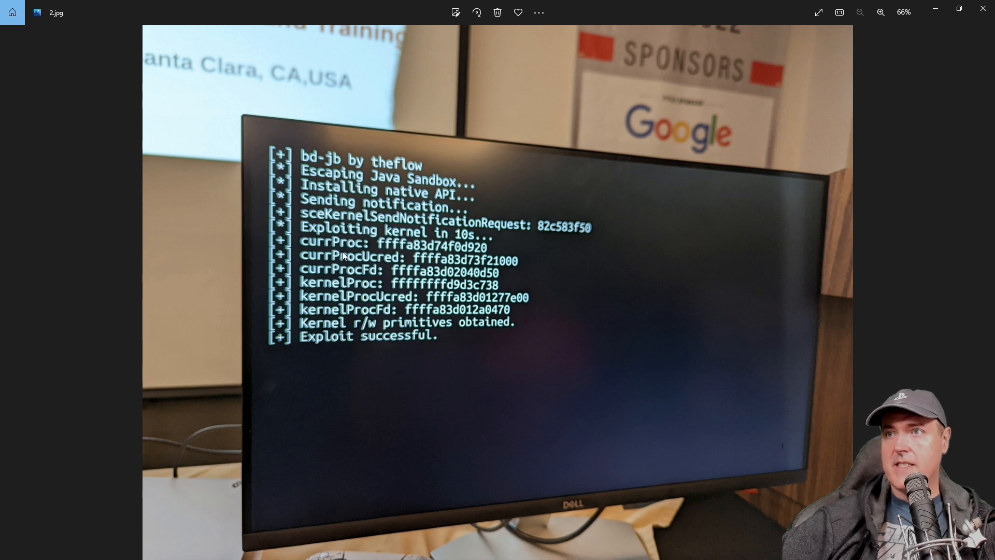
mouse_move(460, 254)
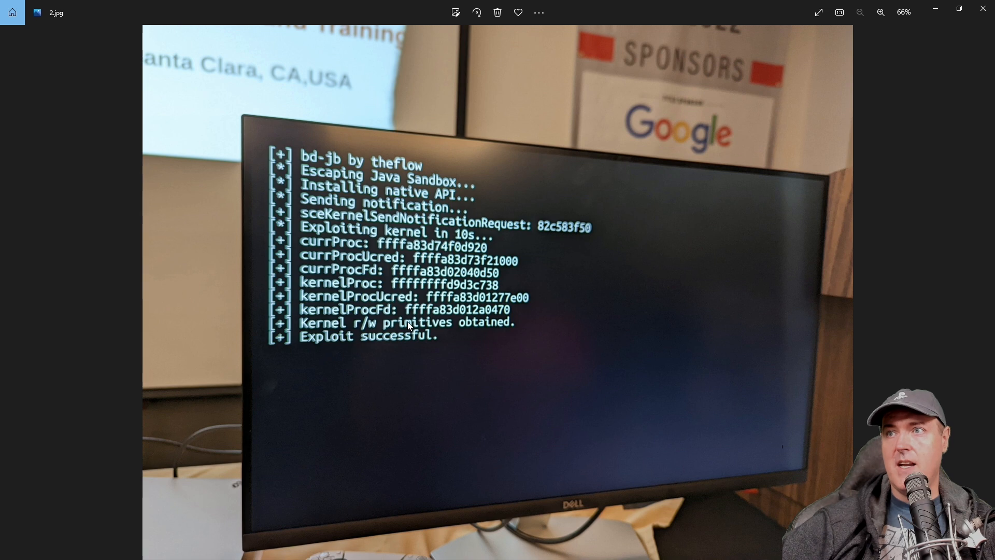
mouse_move(430, 348)
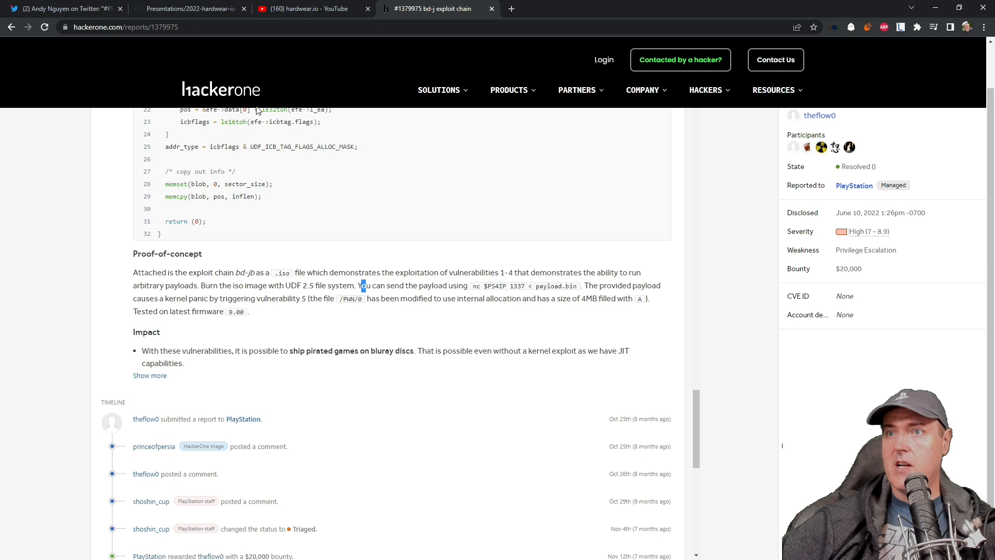
Highlight the Impact bullet about pirated games on Blu-ray discs, then go to theflow0's tweet
left_click_drag(142, 350, 185, 363)
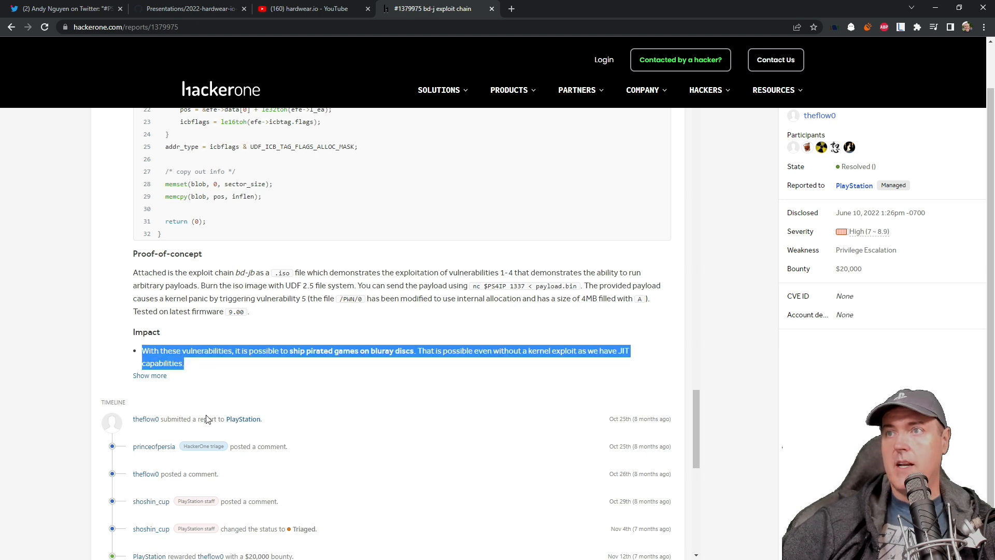
mouse_move(250, 473)
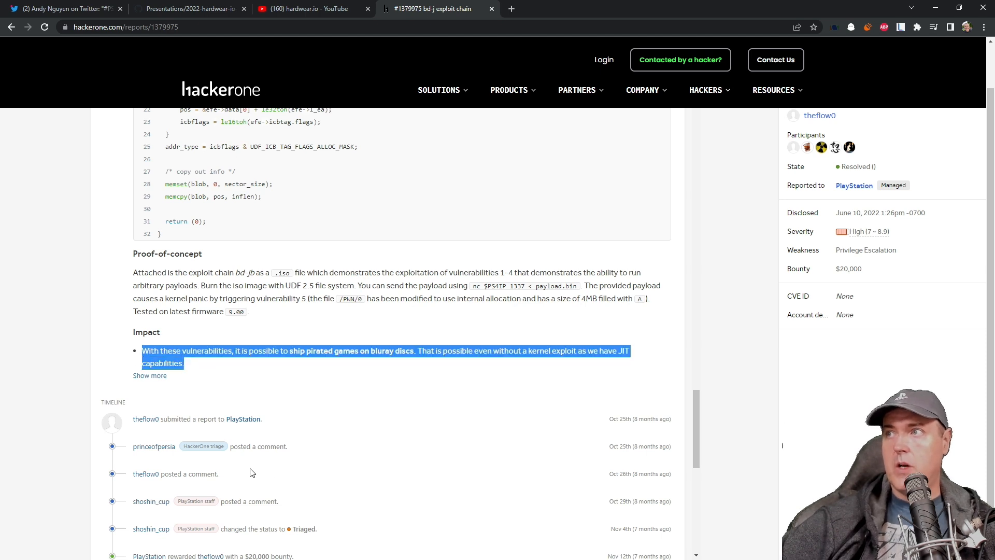
mouse_move(606, 486)
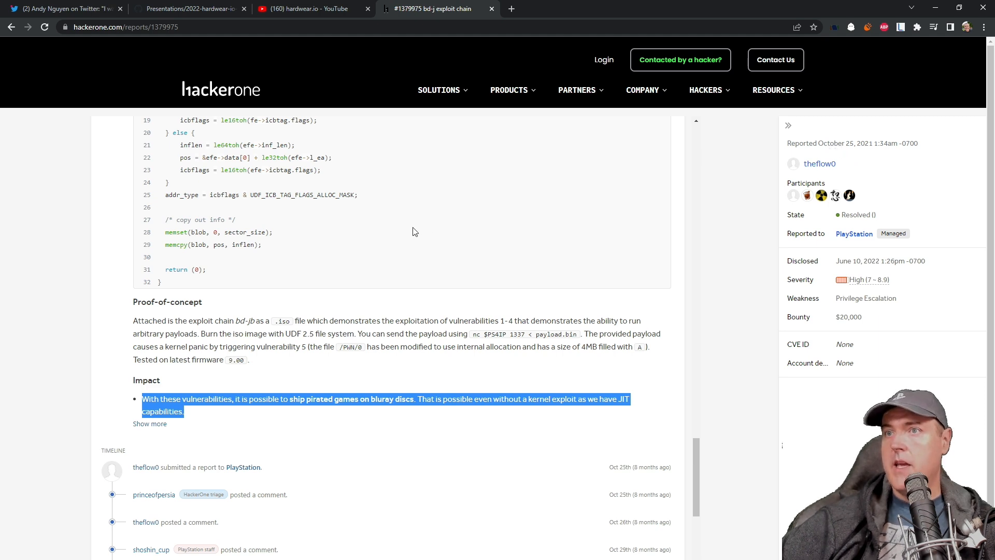
left_click(63, 8)
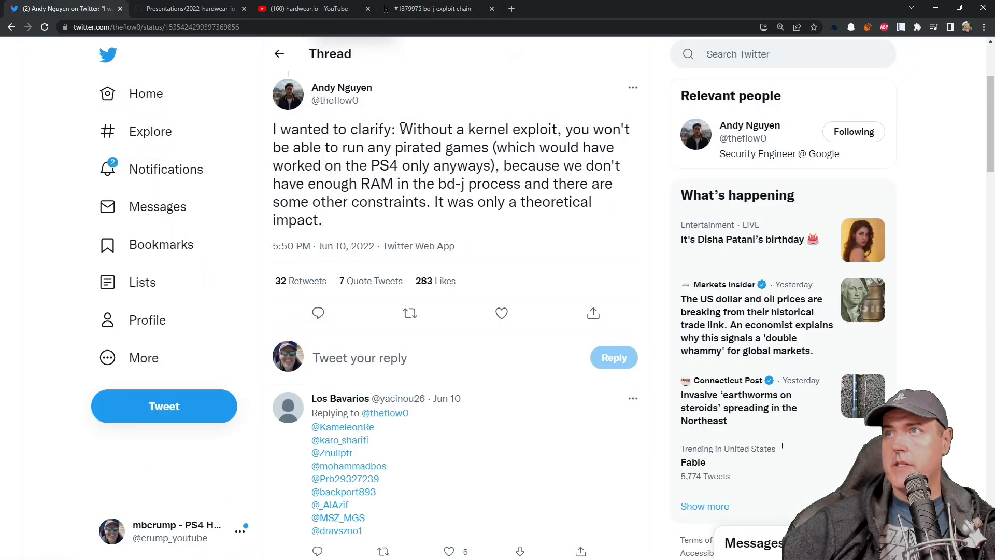
Highlight 'Without a kernel exploit' through the no-pirated-games clarification sentence
left_click_drag(399, 129, 562, 129)
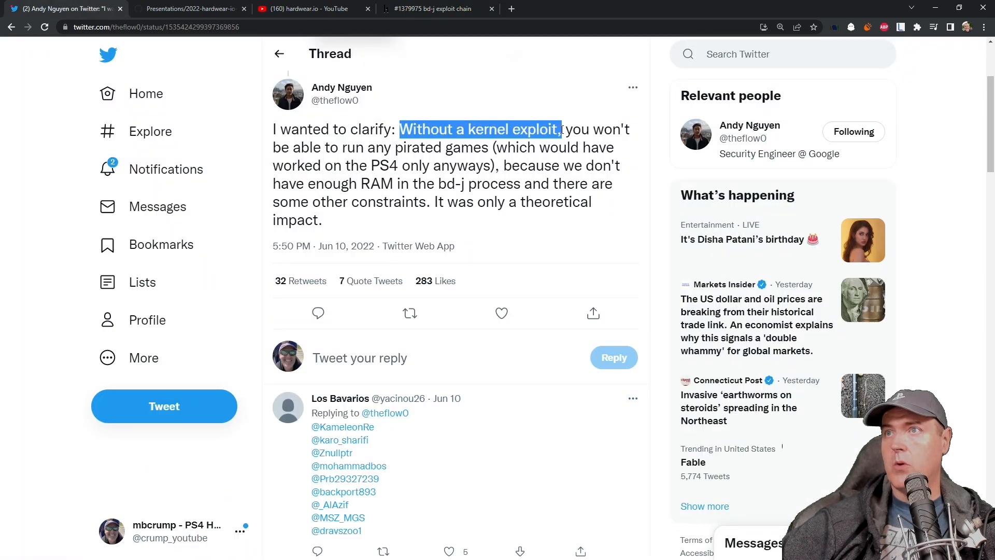
left_click_drag(562, 129, 606, 146)
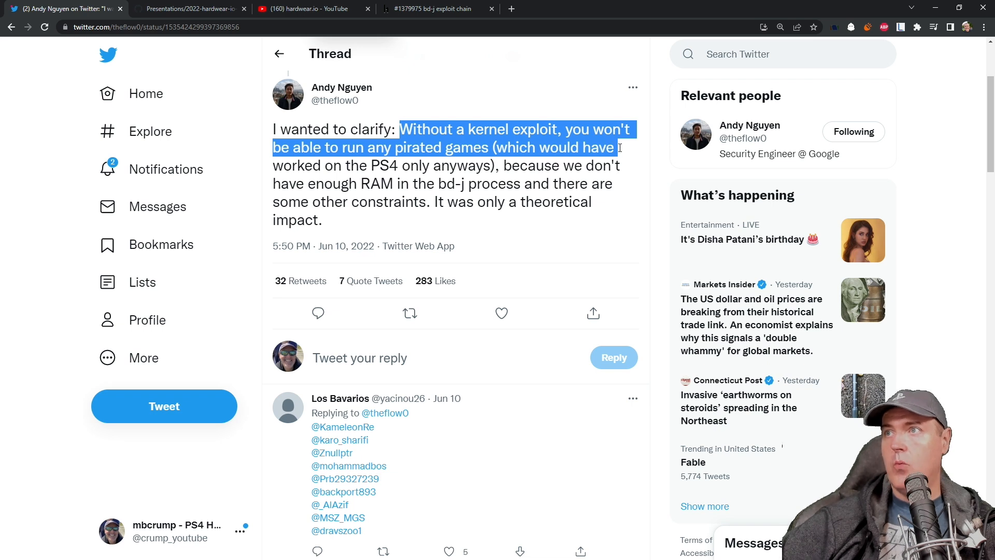
left_click_drag(621, 147, 612, 165)
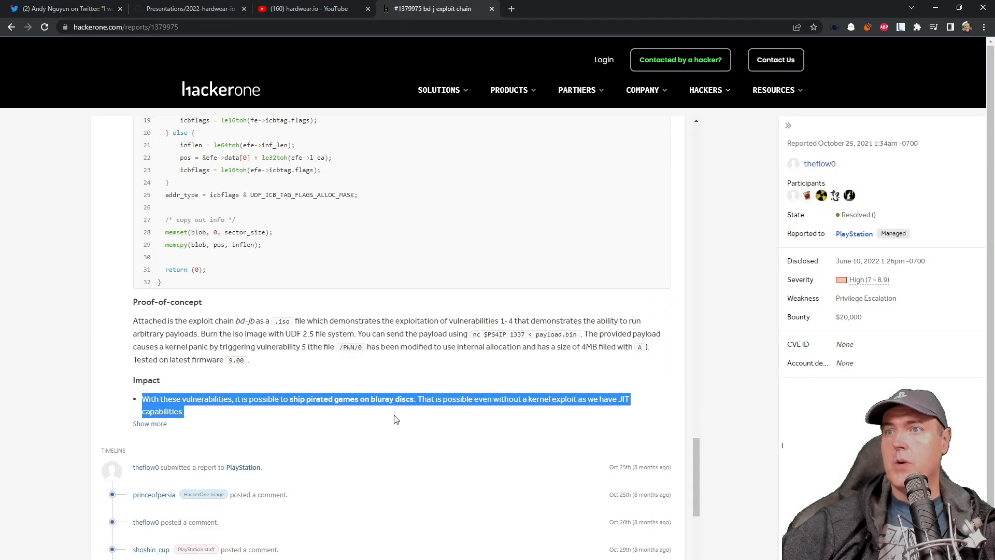
Deselect the Impact statement, scroll the report slightly and return to the Visual Studio Code FAQ notes
left_click(242, 413)
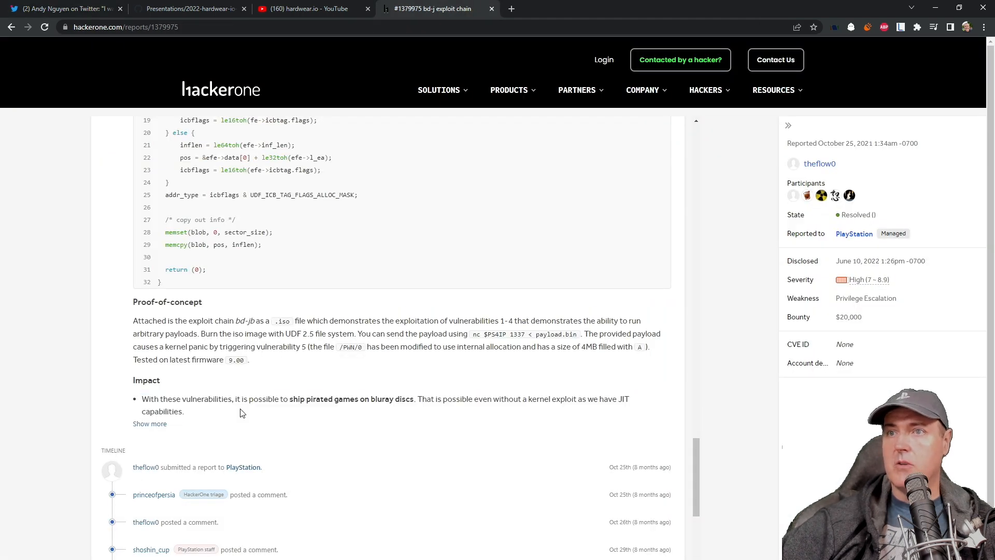
scroll("down", 3)
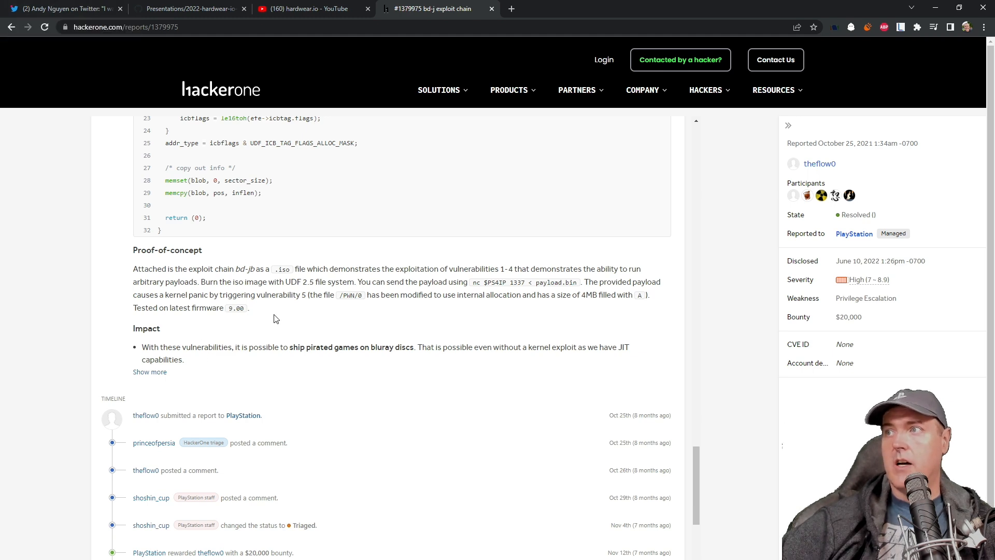
left_click(60, 9)
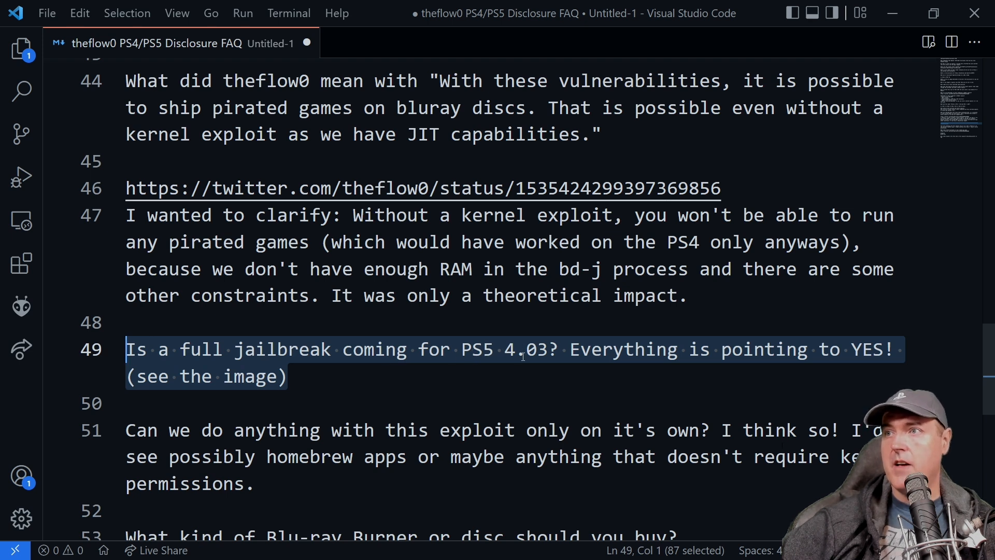
mouse_move(530, 367)
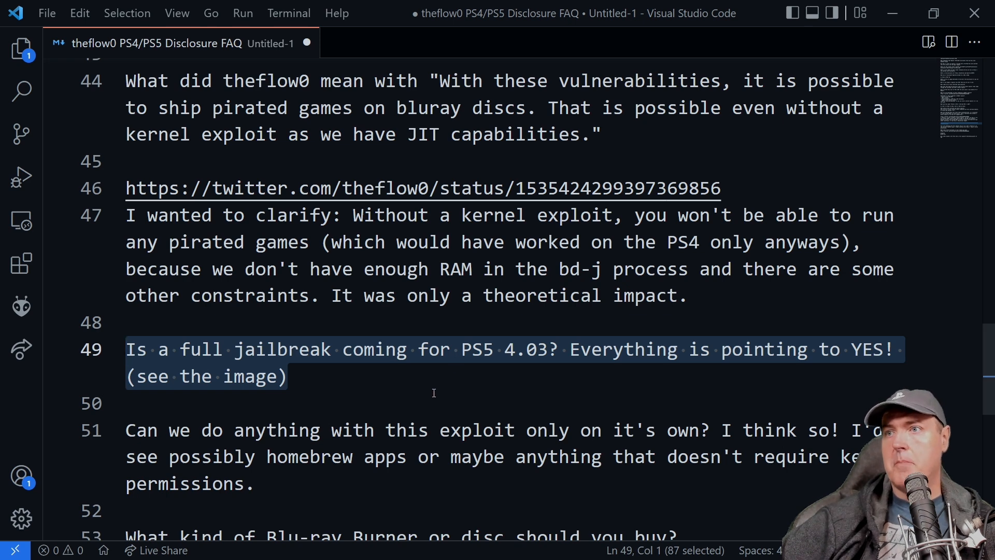
Scroll the FAQ notes down from the PS5 4.03 jailbreak answer to the question about using the exploit alone
scroll("down", 3)
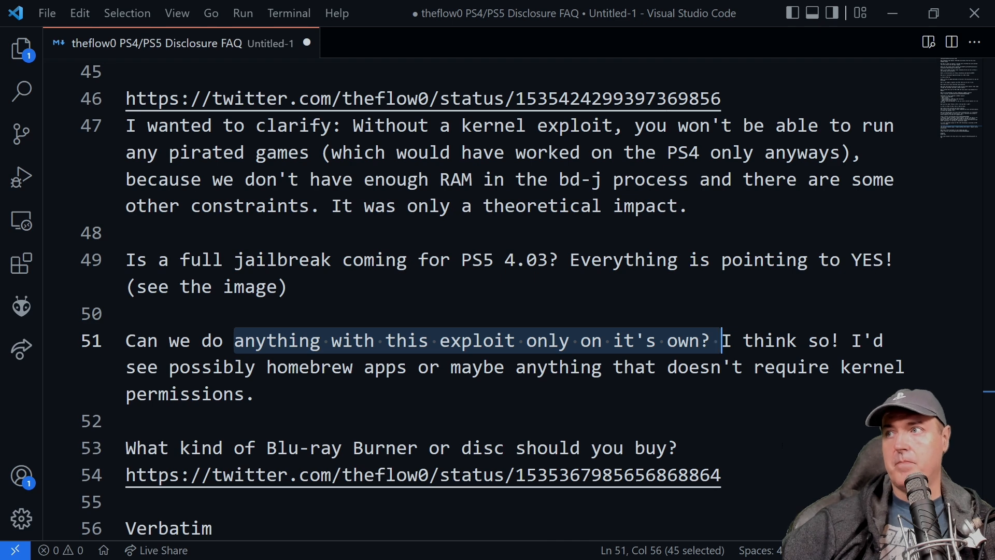
scroll("down", 3)
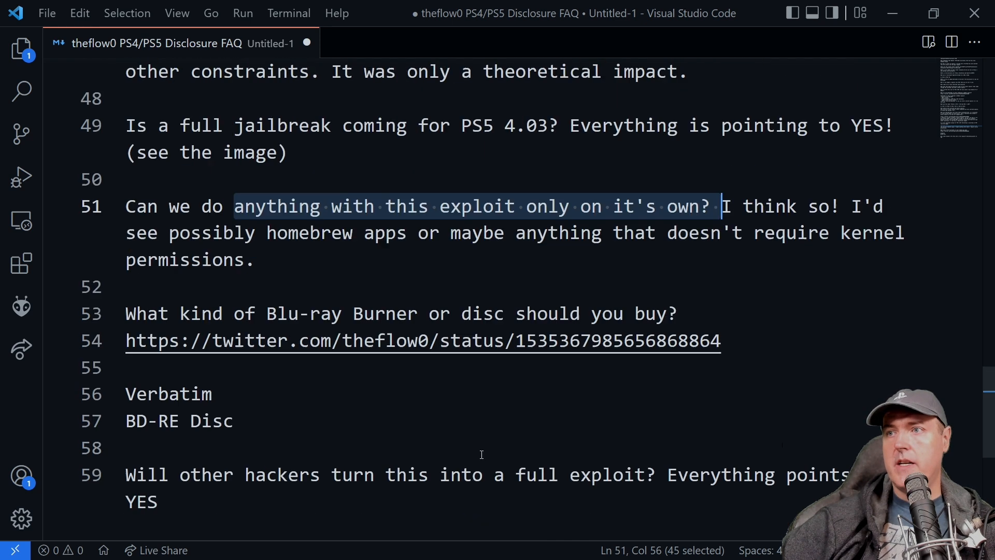
scroll("down", 3)
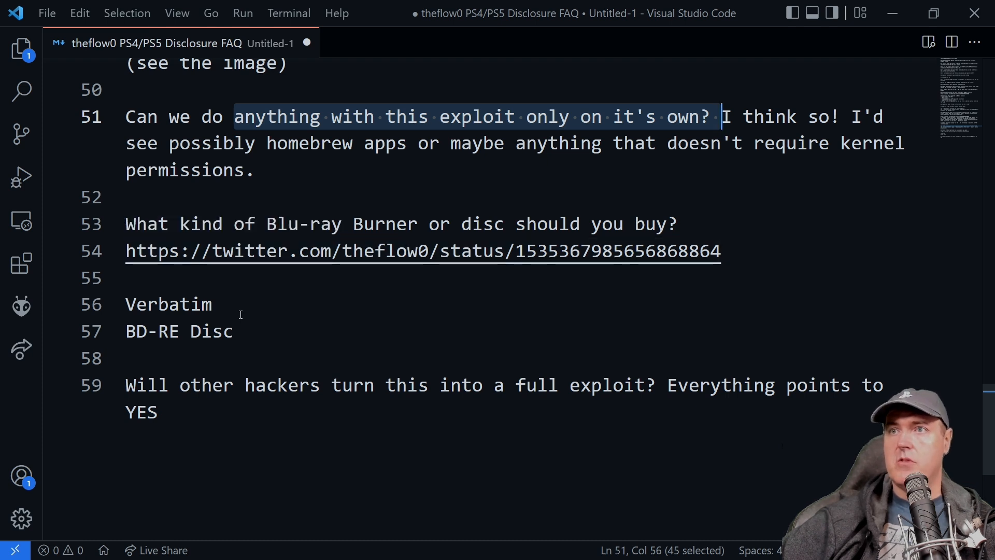
double_click(168, 303)
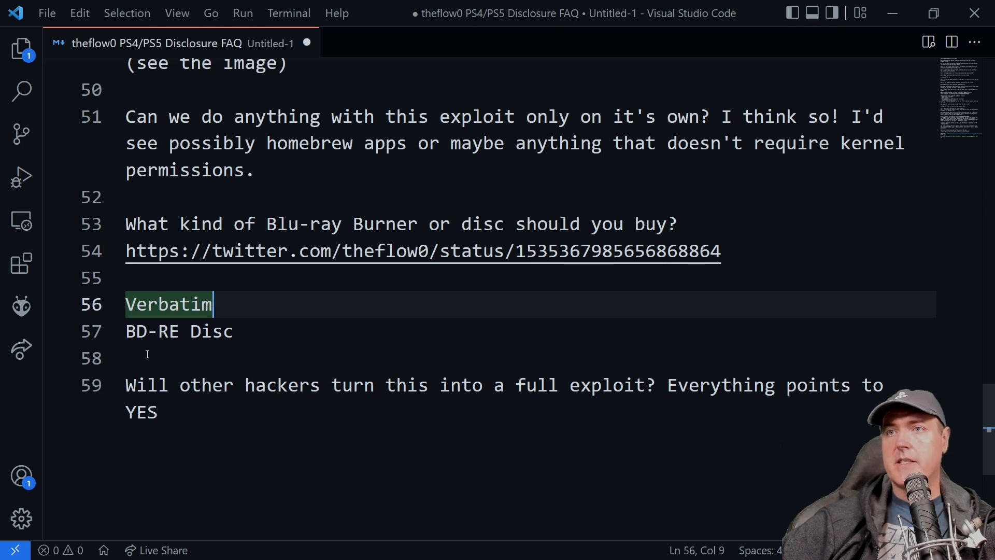
left_click(234, 331)
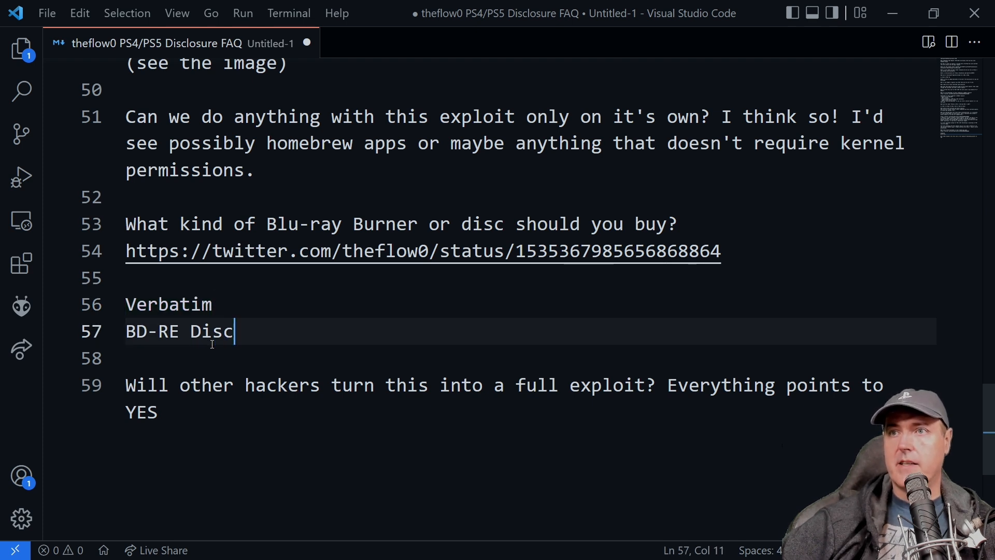
double_click(152, 331)
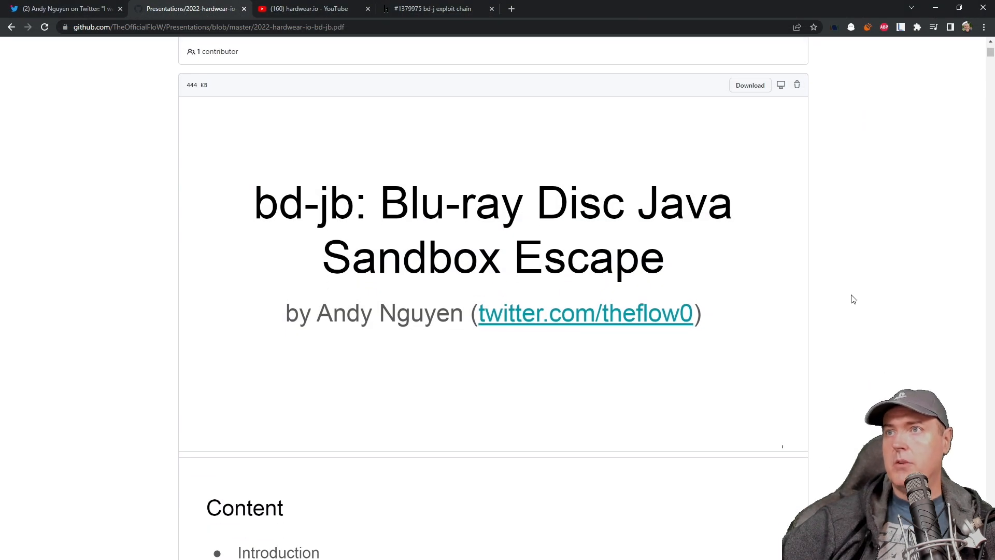
mouse_move(910, 386)
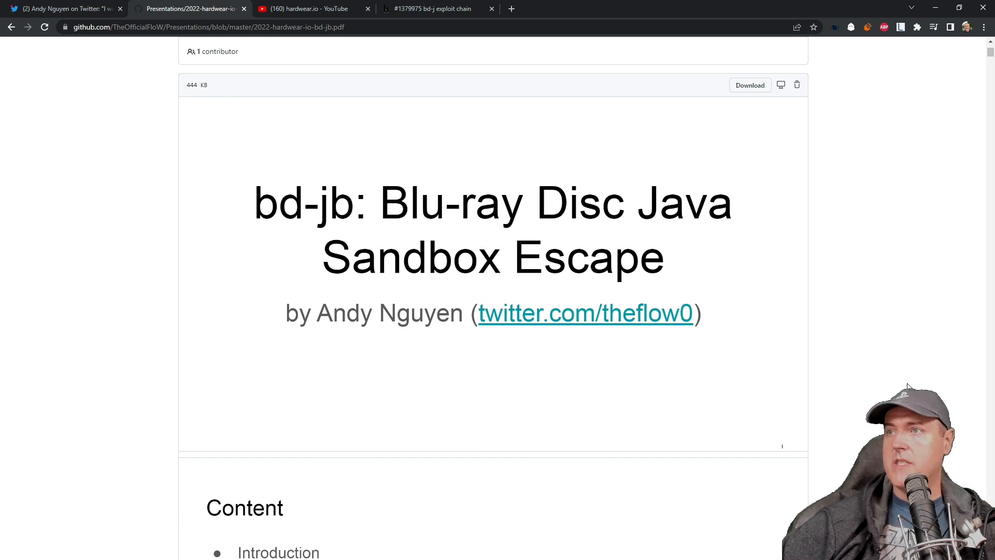
Scroll the bd-jb deck from the title slide through Introduction and Motivation to the Blu-ray Disc Java slide
scroll("down", 3)
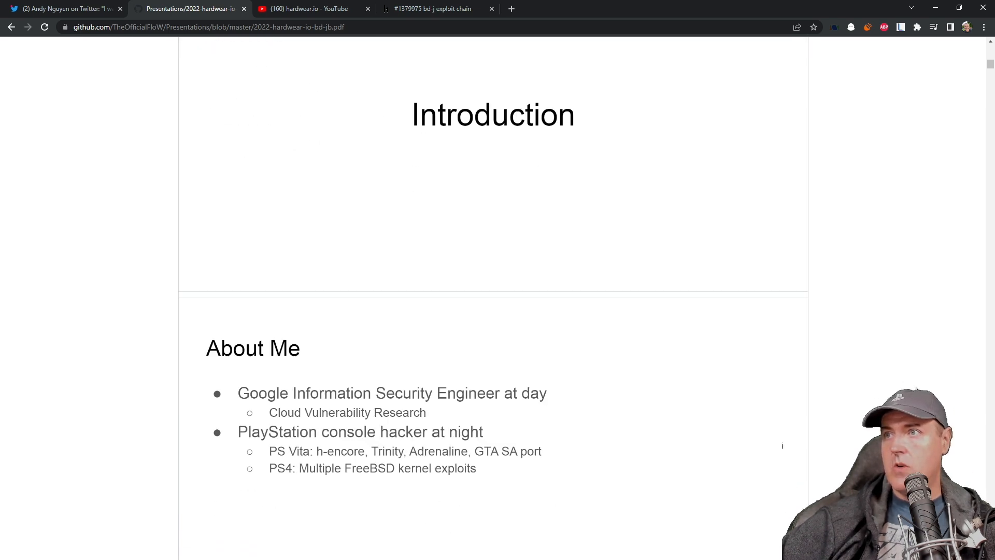
scroll("down", 3)
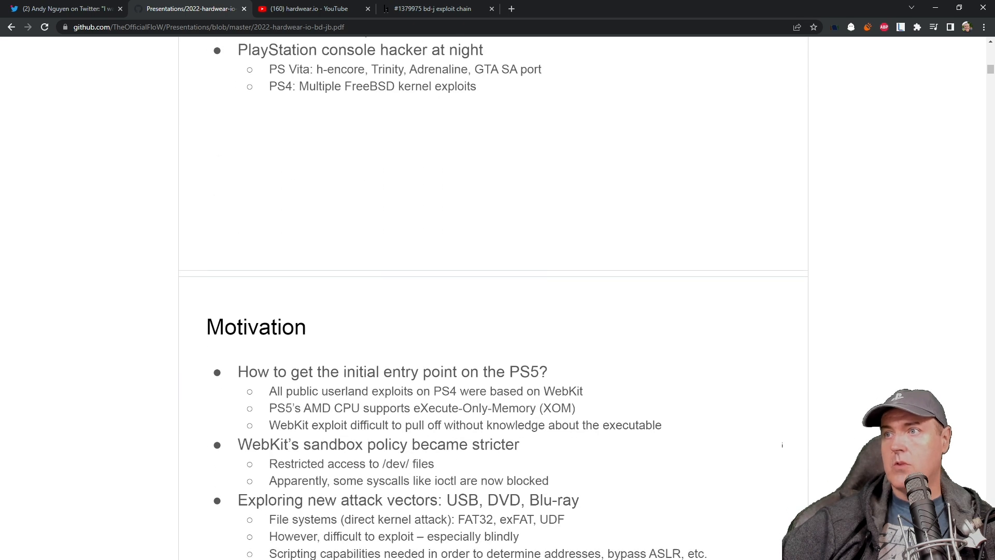
scroll("down", 3)
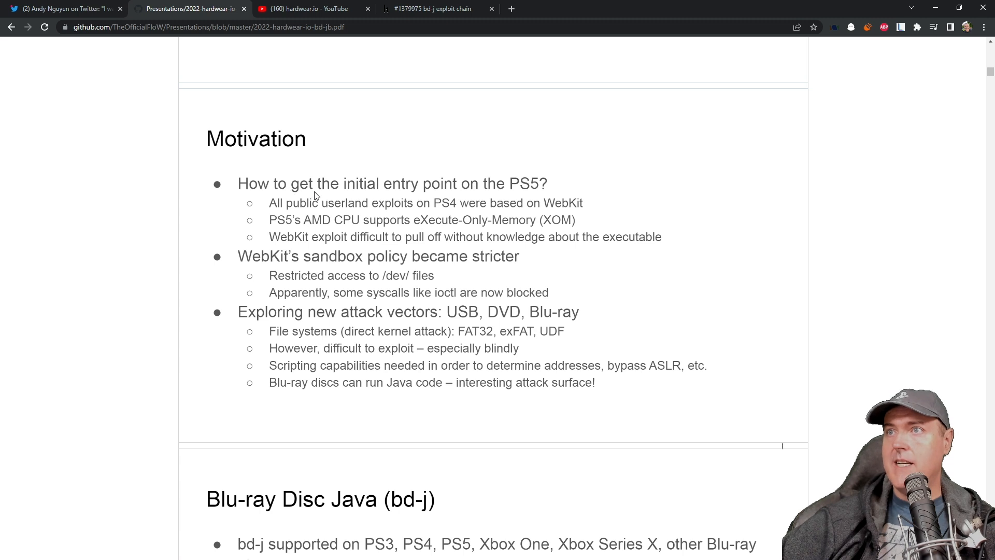
mouse_move(538, 192)
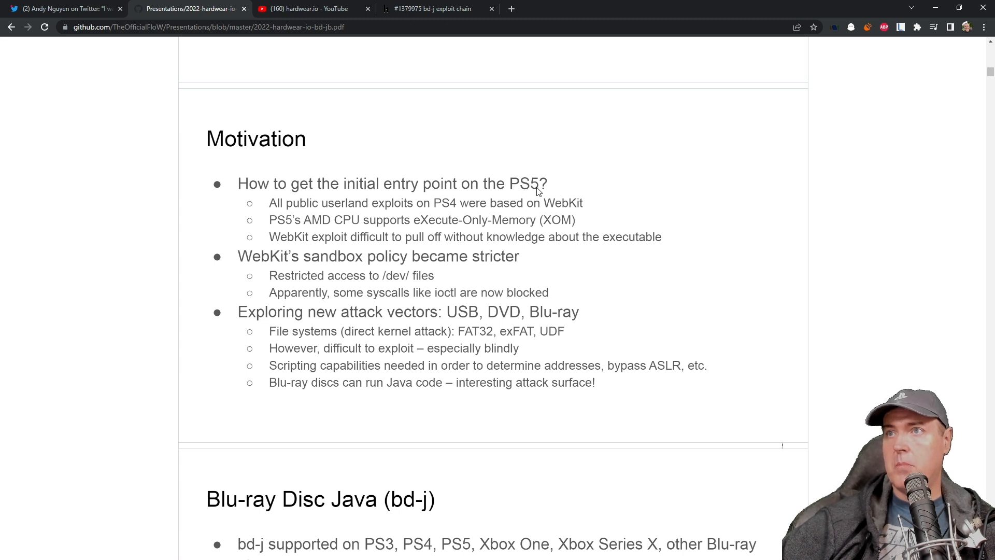
mouse_move(310, 212)
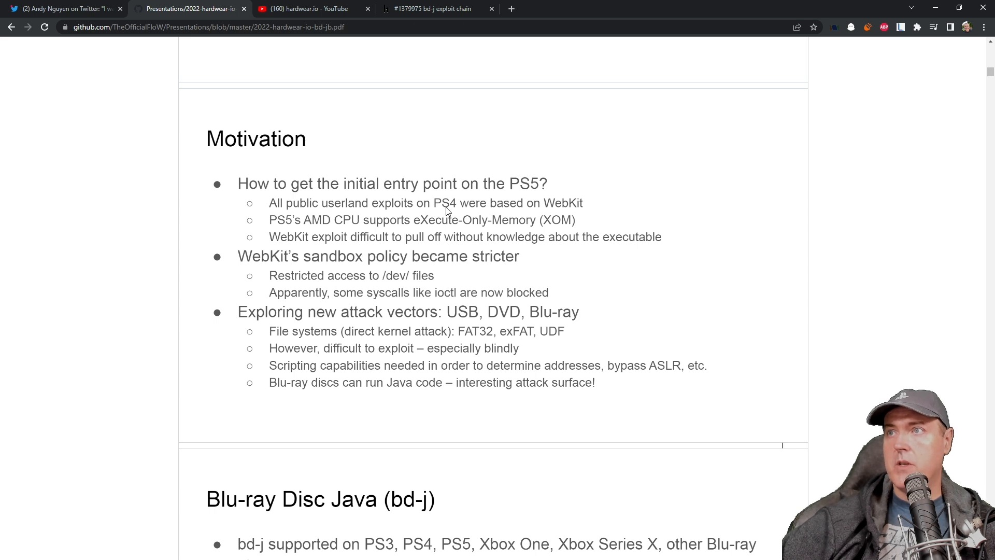
mouse_move(547, 213)
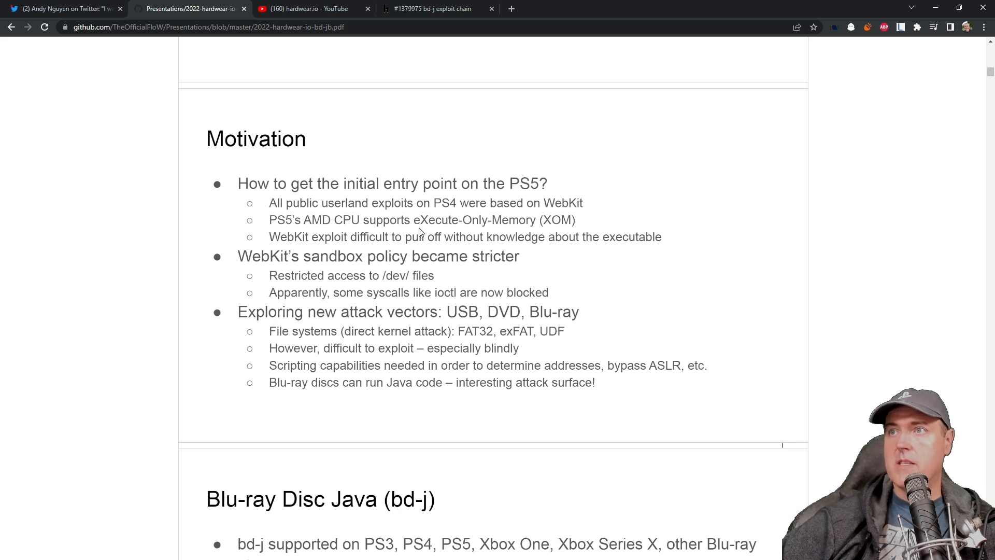
mouse_move(504, 240)
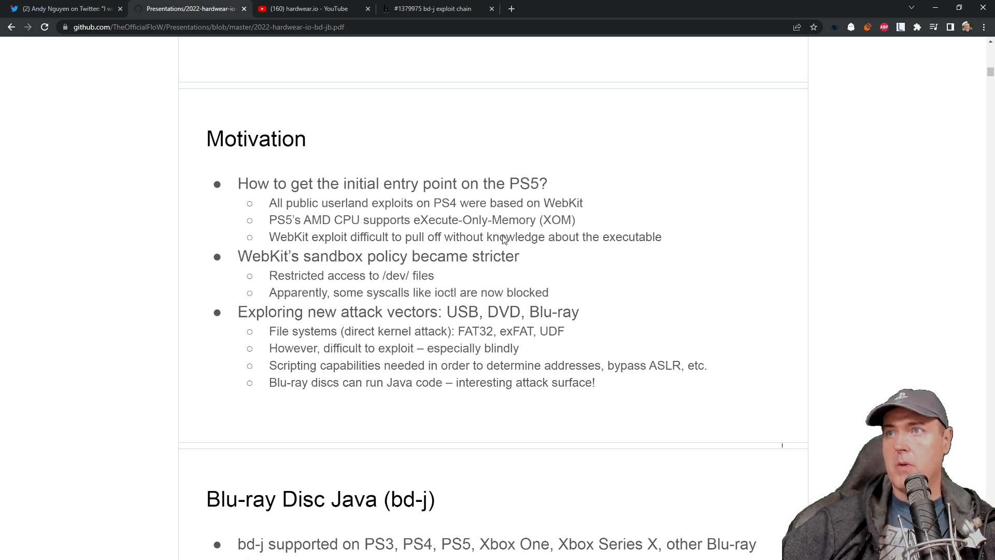
mouse_move(361, 251)
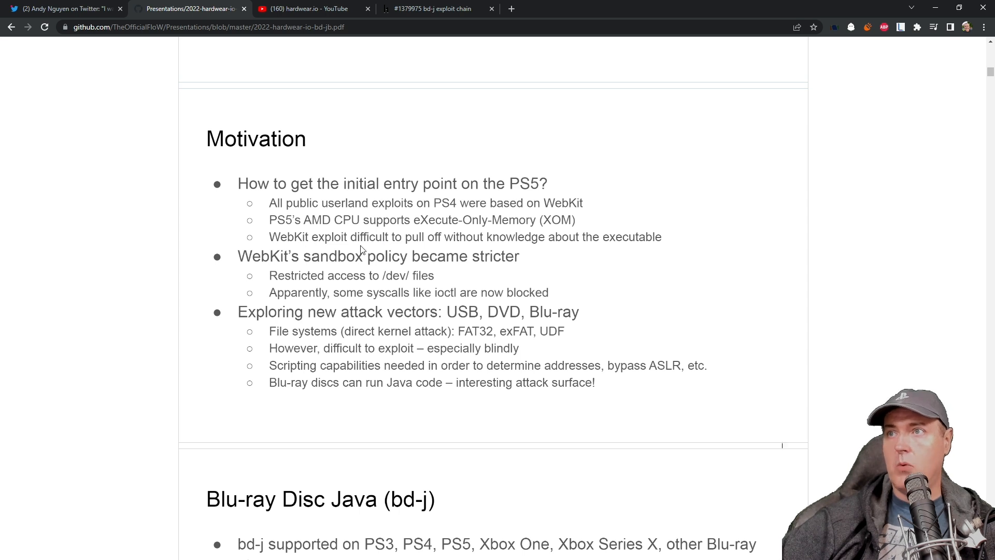
mouse_move(525, 246)
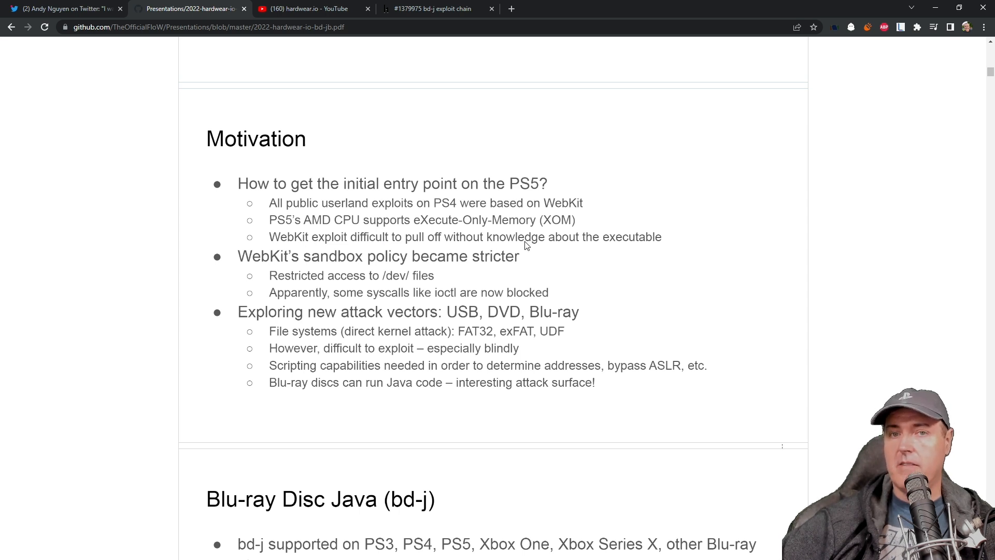
mouse_move(544, 244)
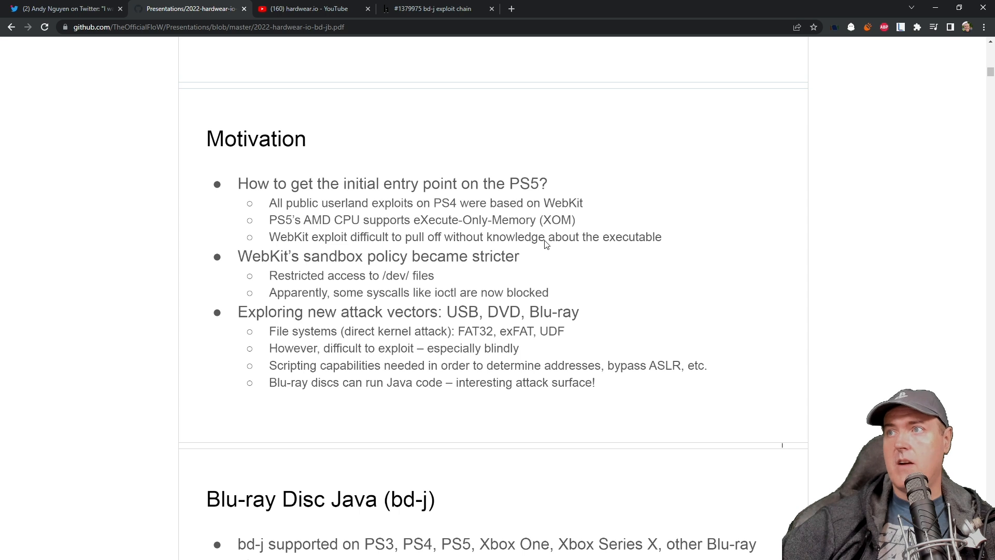
mouse_move(393, 274)
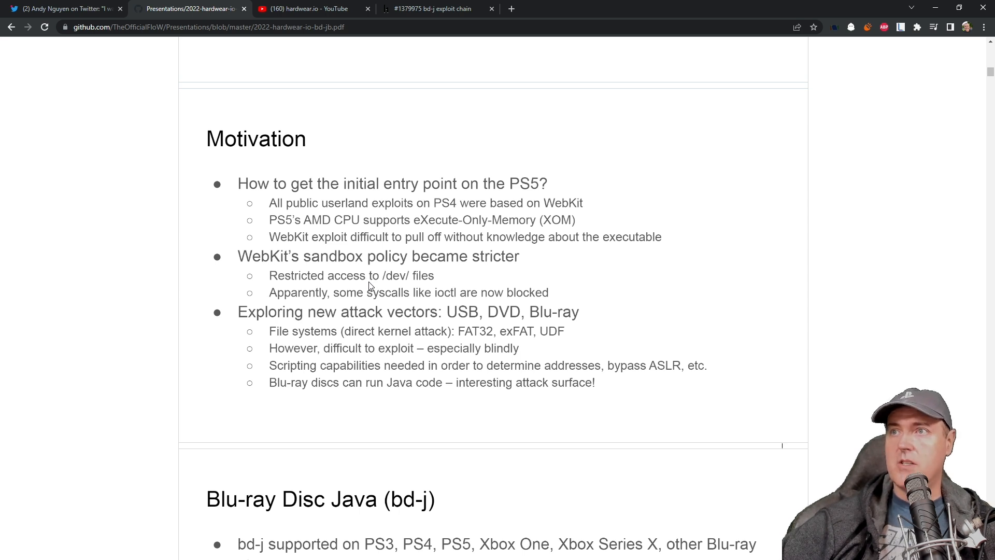
mouse_move(374, 286)
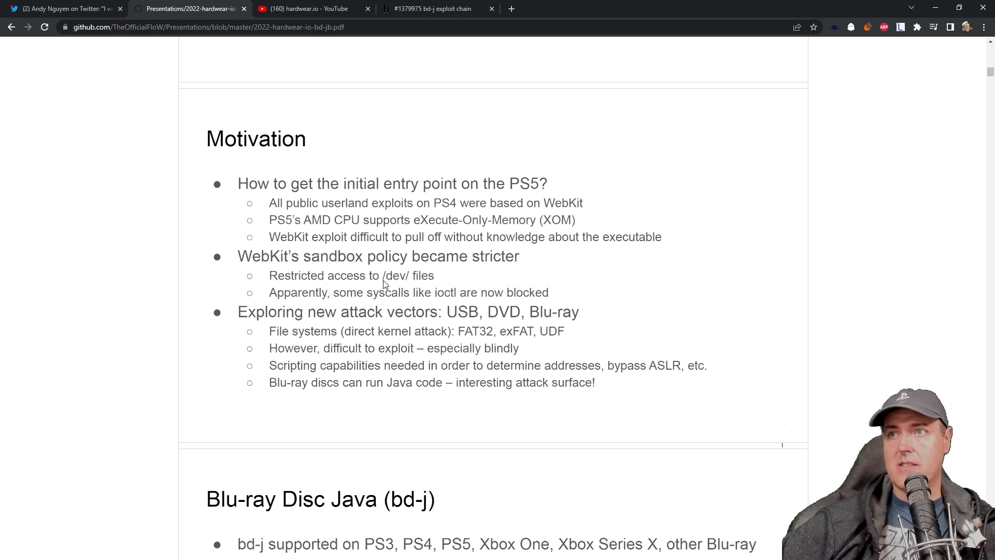
mouse_move(409, 297)
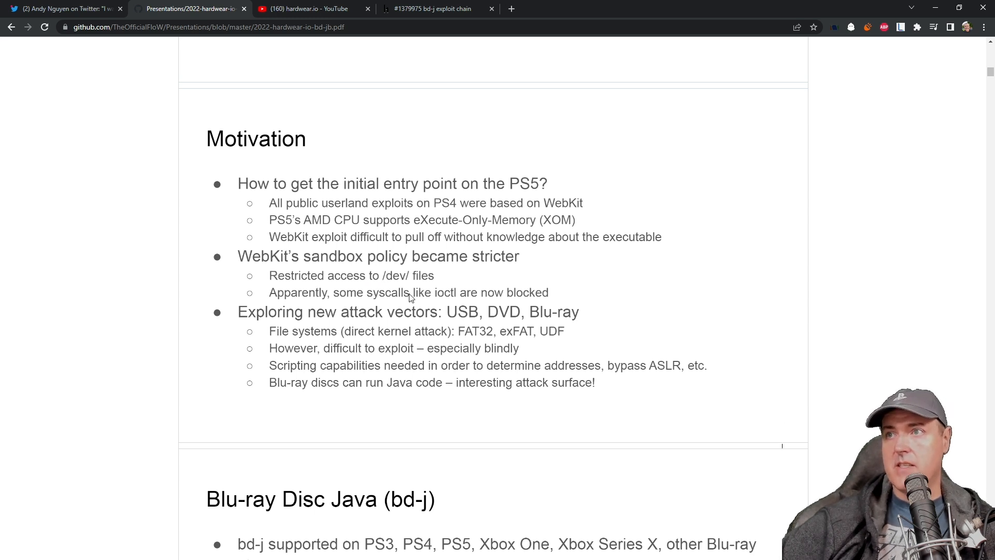
scroll("down", 3)
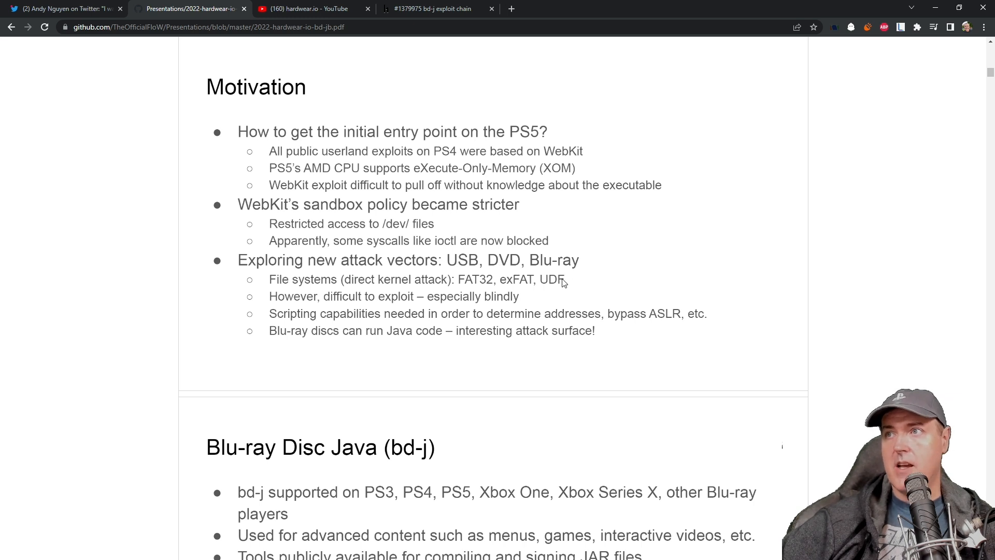
mouse_move(316, 285)
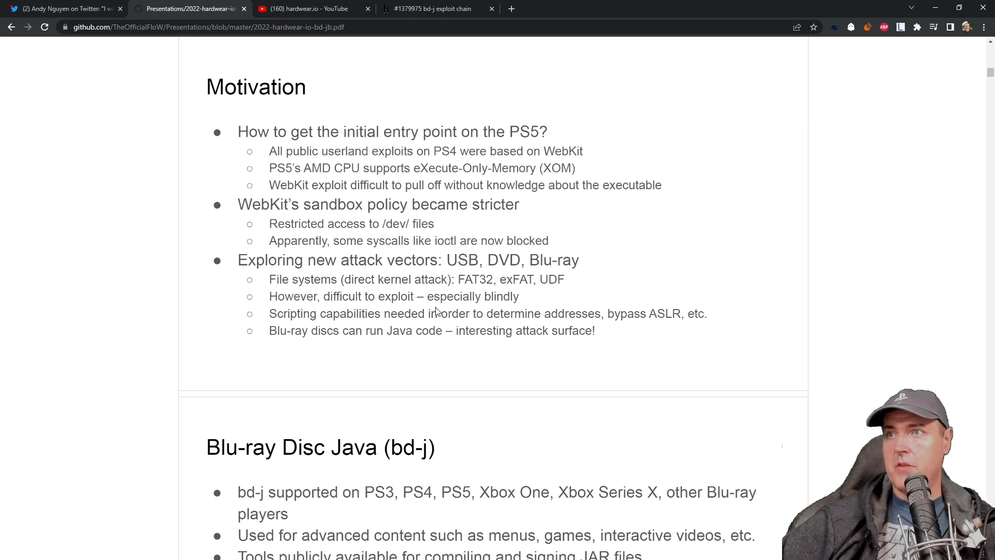
mouse_move(301, 343)
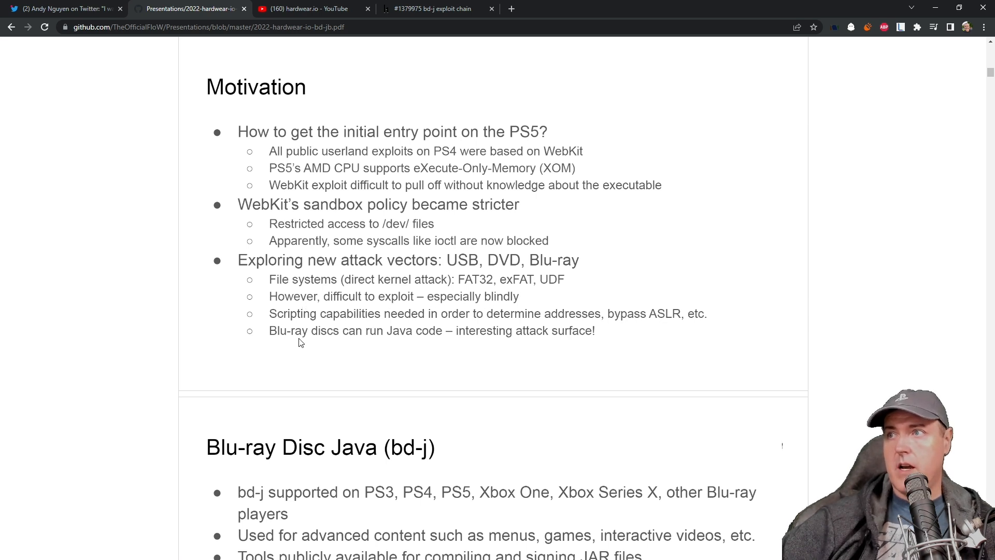
mouse_move(374, 336)
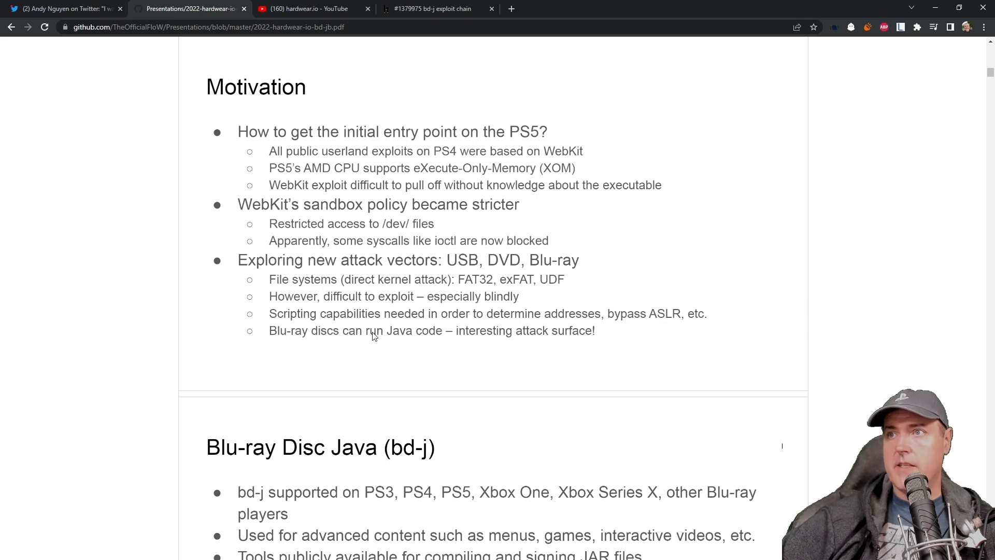
mouse_move(459, 341)
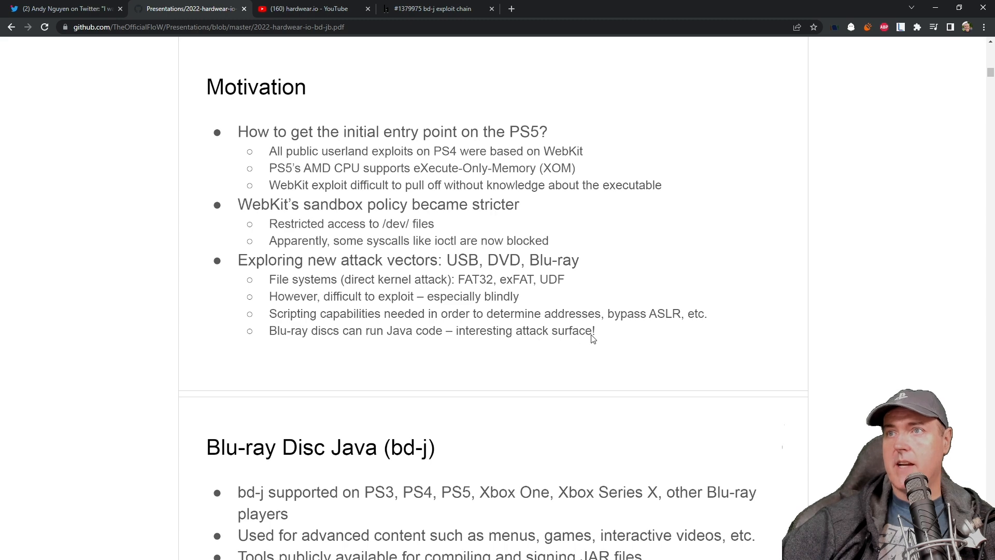
mouse_move(357, 344)
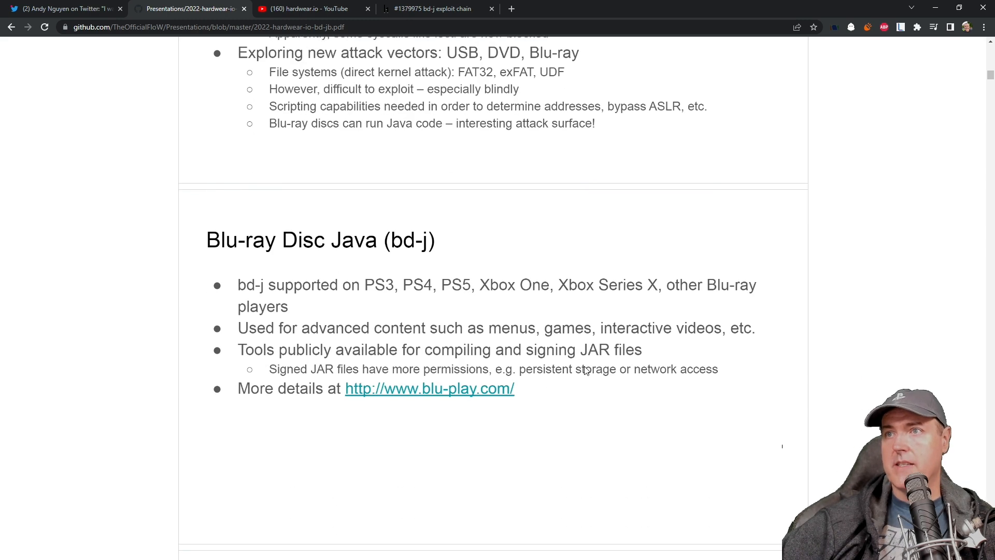
scroll("down", 3)
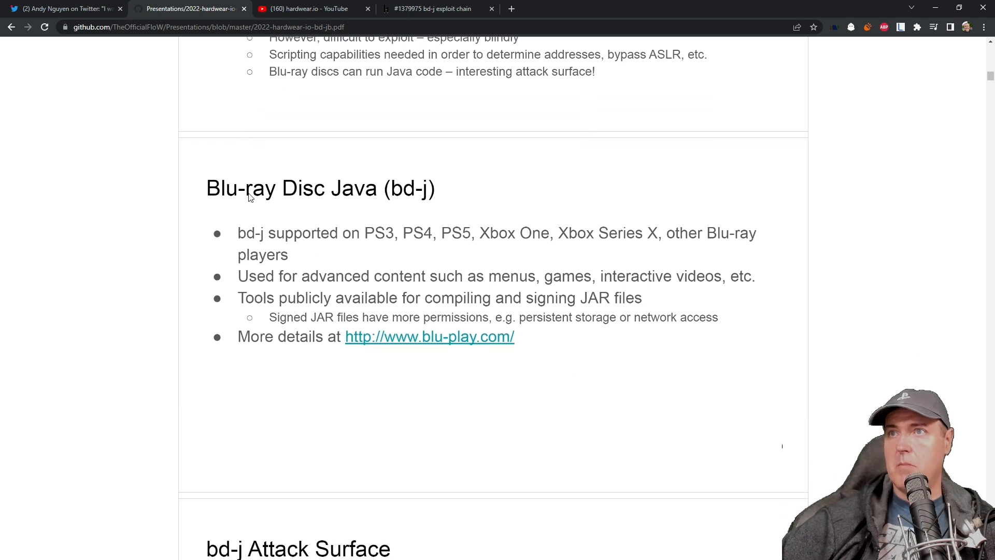
mouse_move(382, 200)
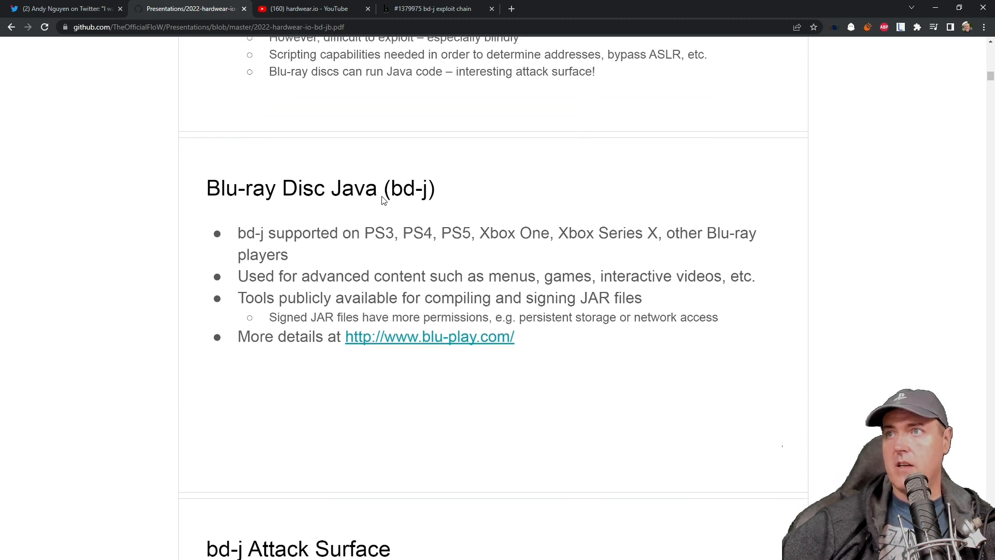
mouse_move(312, 239)
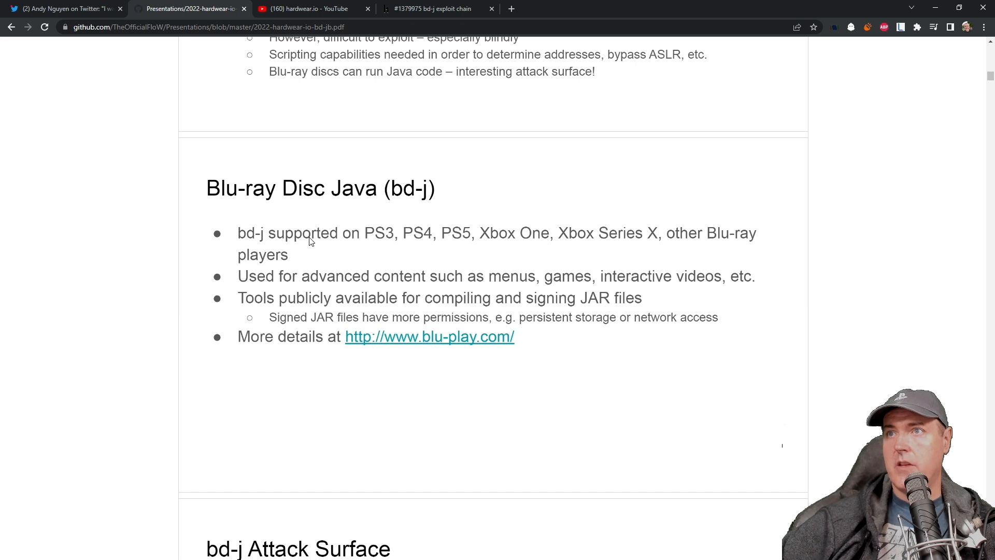
mouse_move(316, 267)
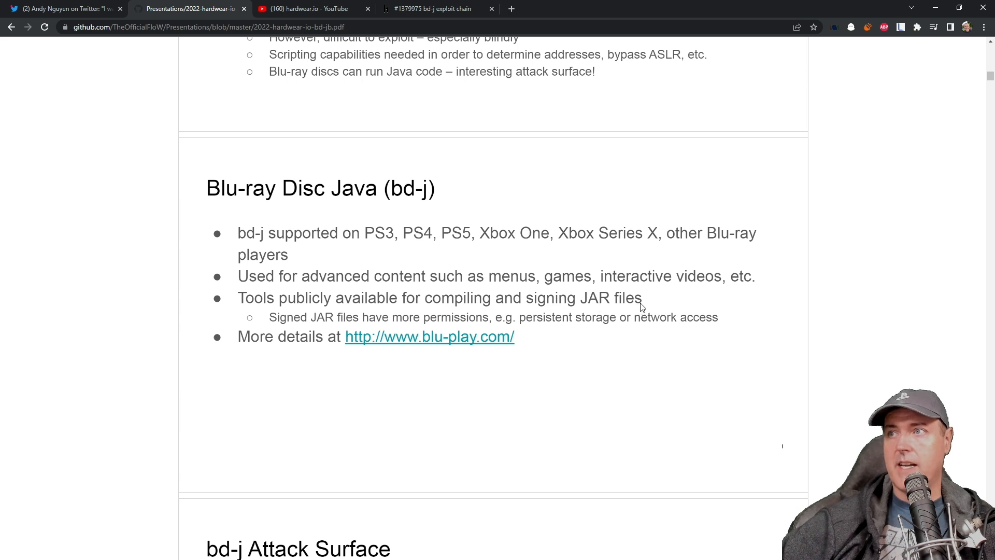
mouse_move(619, 311)
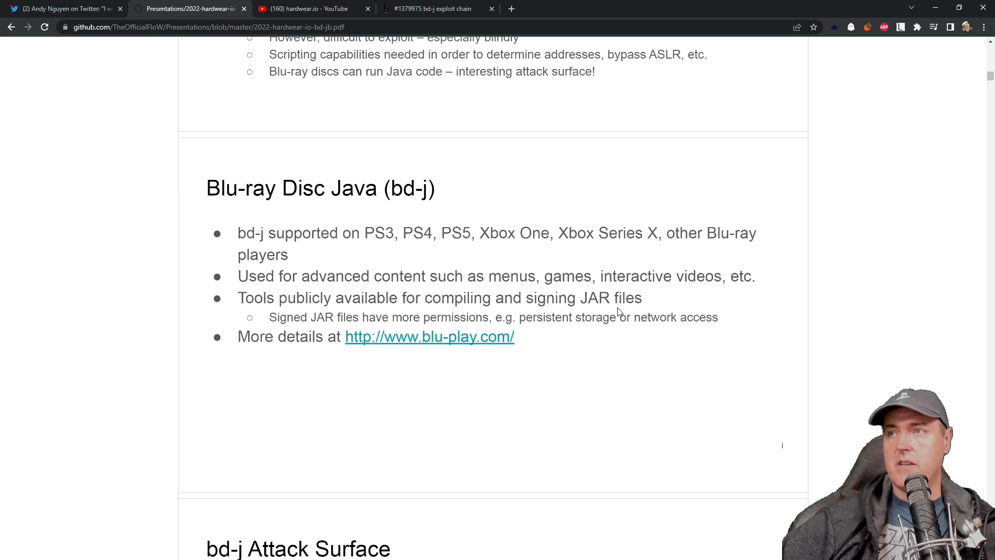
mouse_move(613, 313)
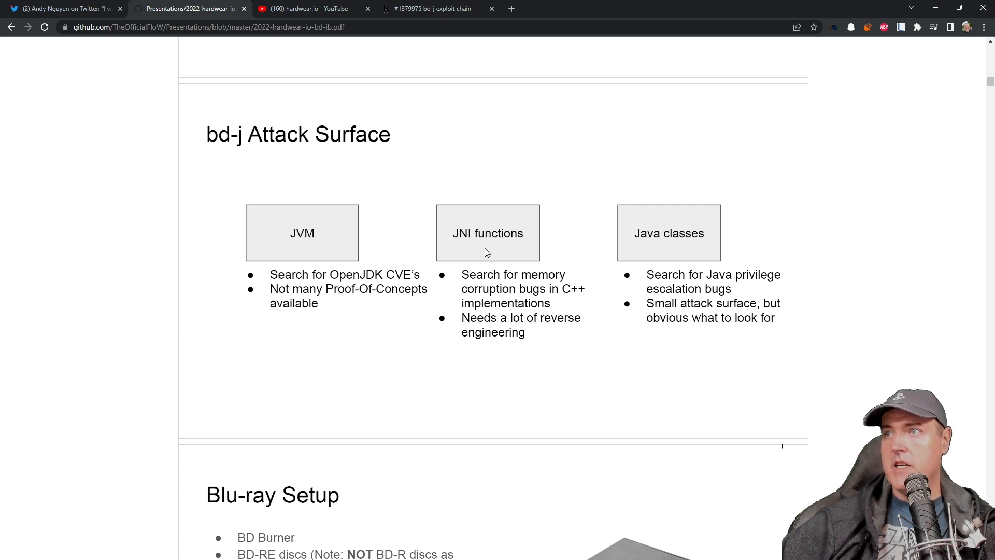
mouse_move(536, 330)
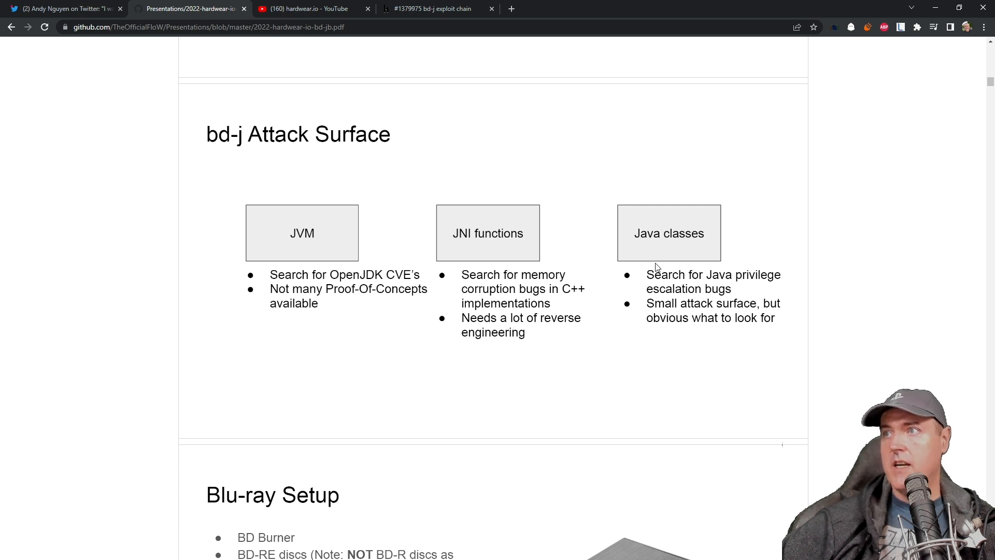
mouse_move(674, 287)
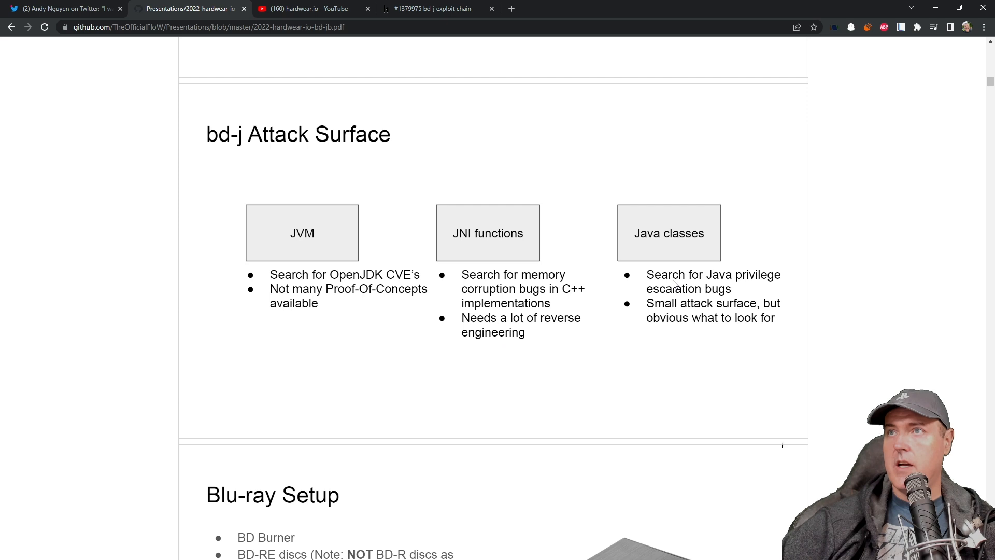
mouse_move(691, 301)
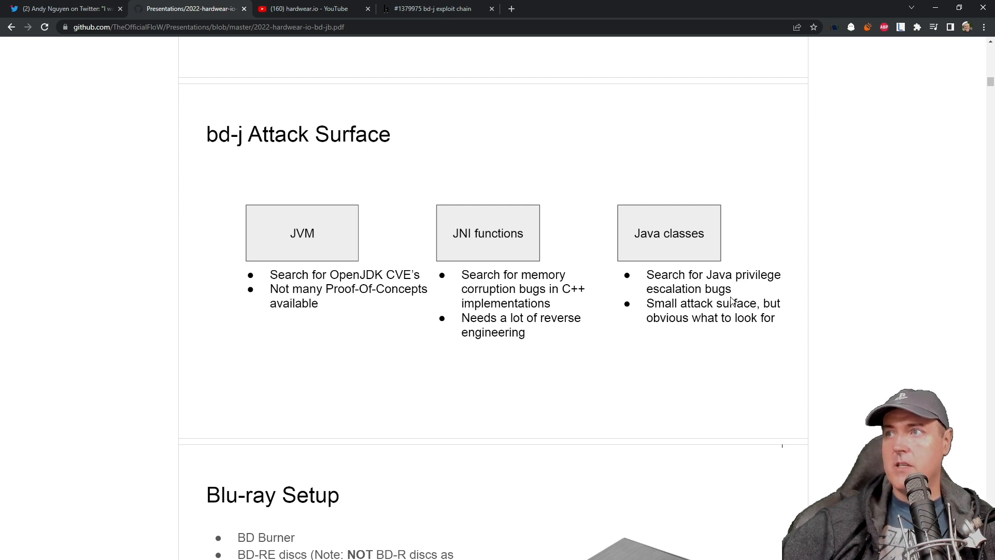
mouse_move(695, 331)
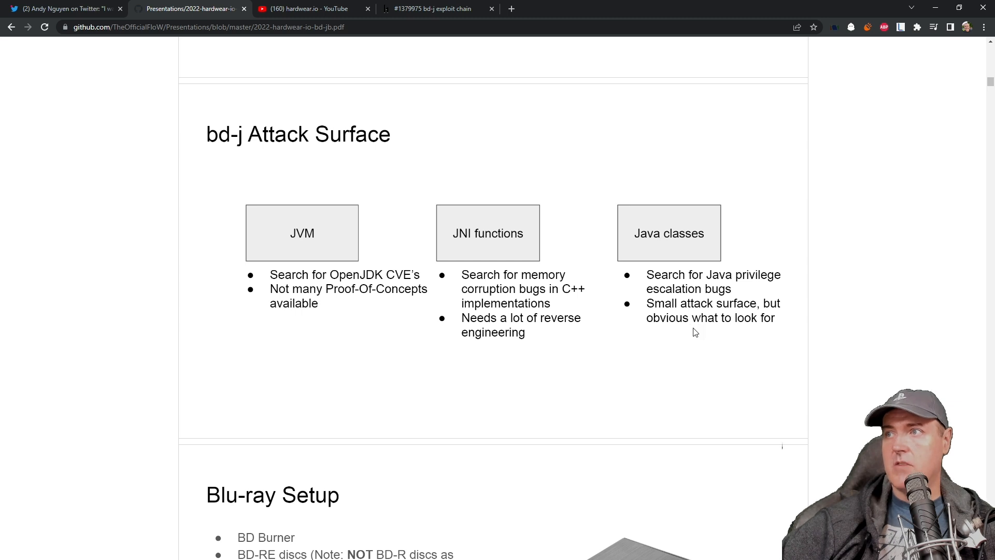
Scroll past Blu-ray Setup and Java Security Model to the Vulnerability #1 UserPreferenceManagerImpl code slide
scroll("down", 3)
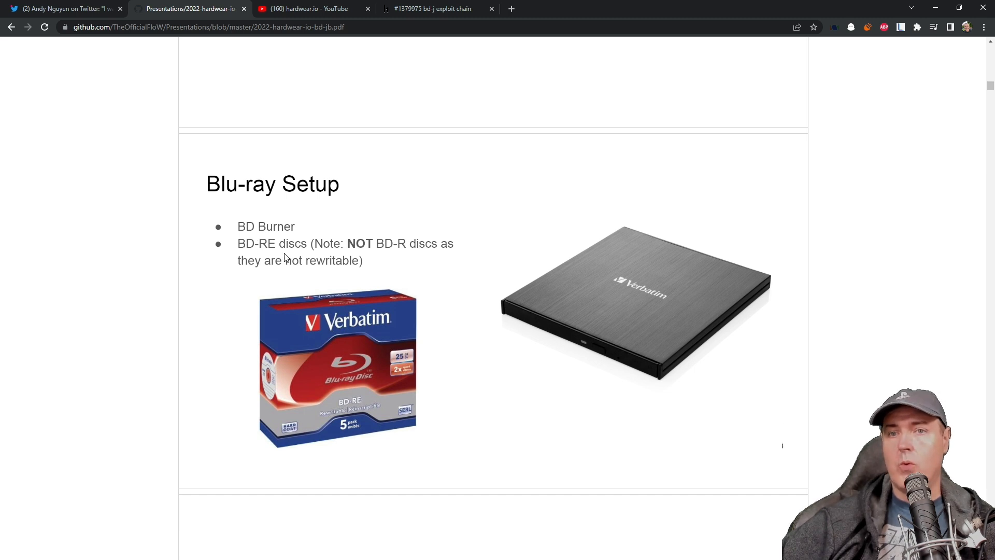
mouse_move(623, 294)
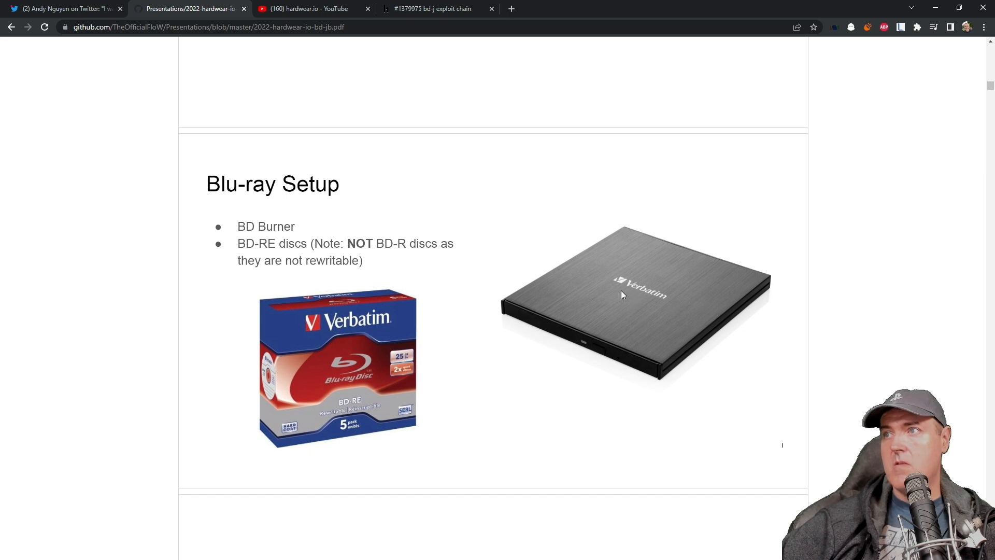
mouse_move(640, 330)
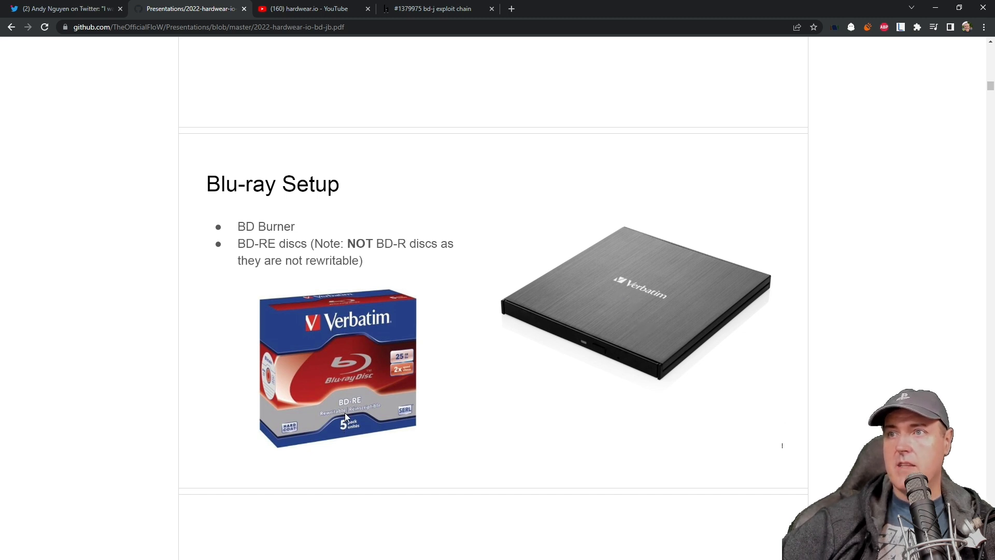
scroll("down", 3)
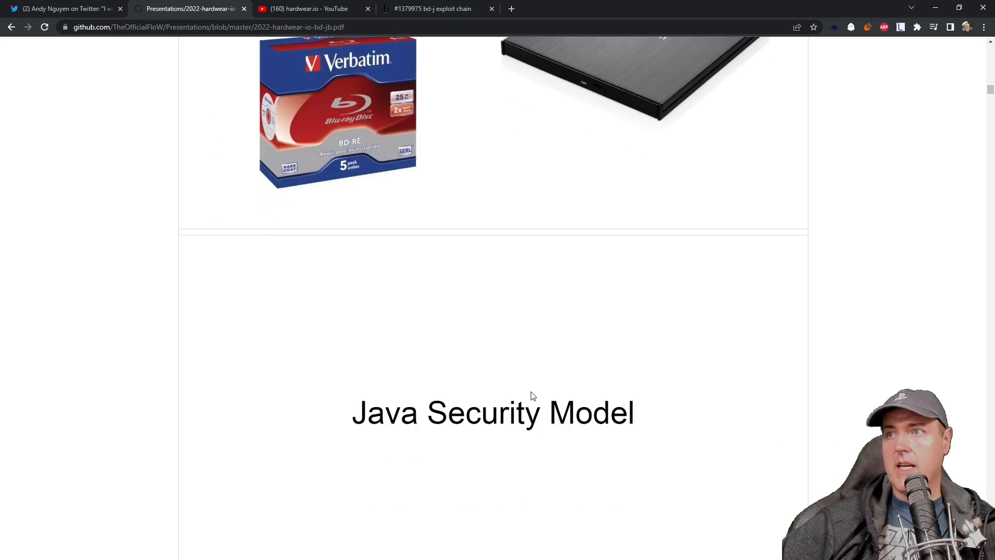
scroll("down", 3)
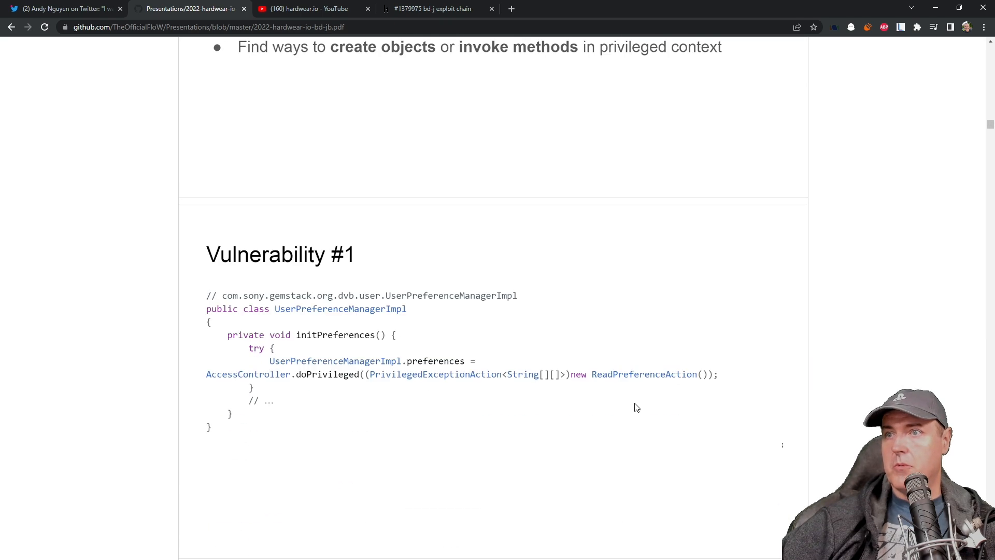
scroll("down", 3)
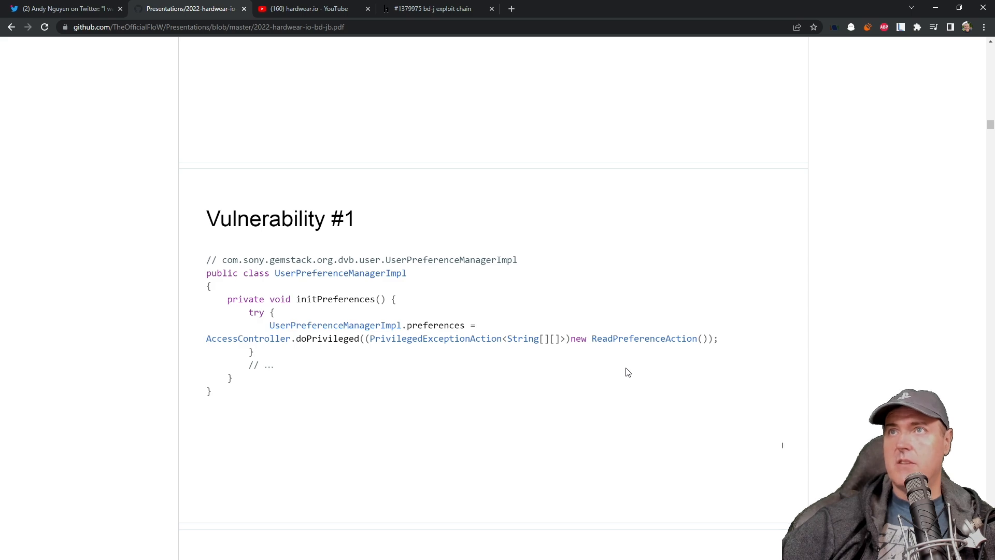
Review the Vulnerability 1 ReadPreferenceAction code in the HackerOne report, then return to the GitHub slides
left_click(432, 8)
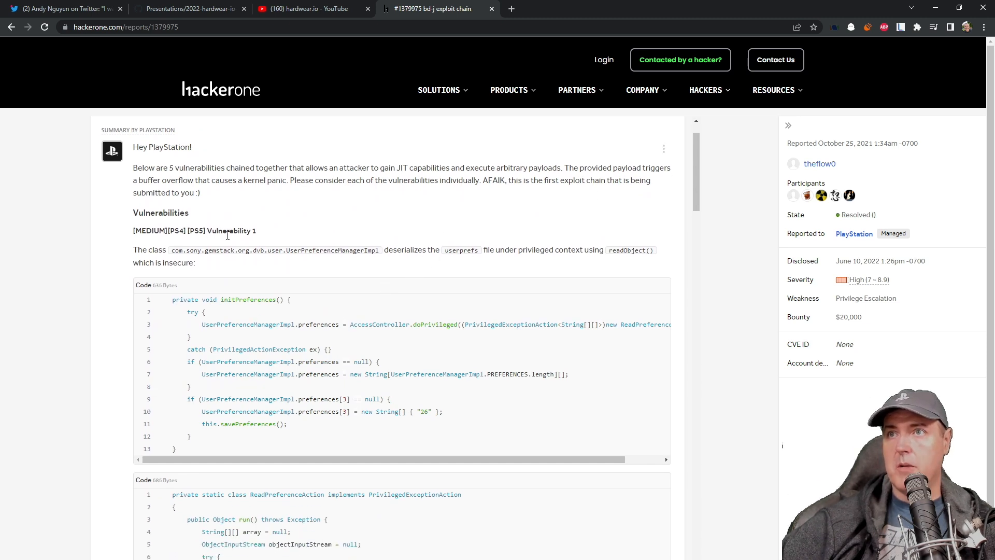
scroll("down", 3)
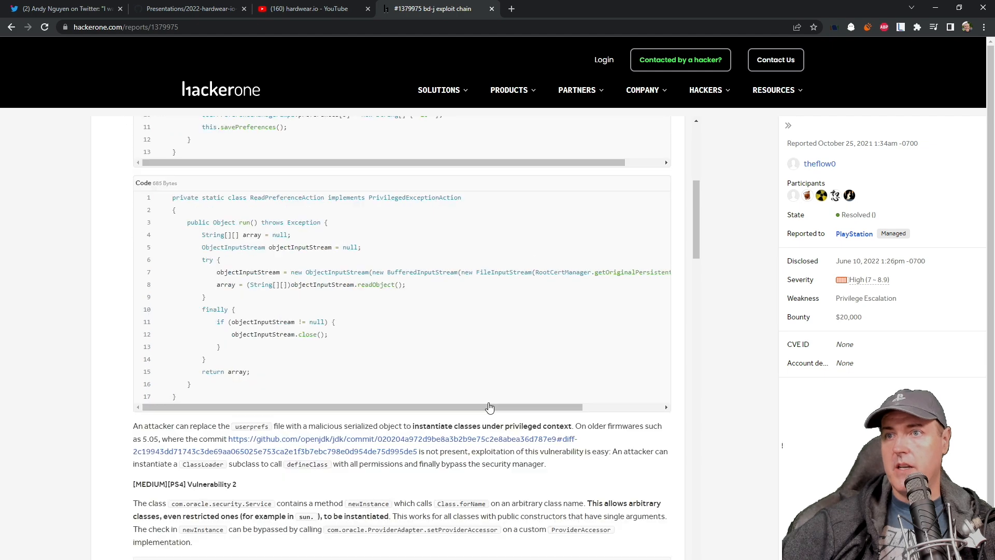
left_click(188, 8)
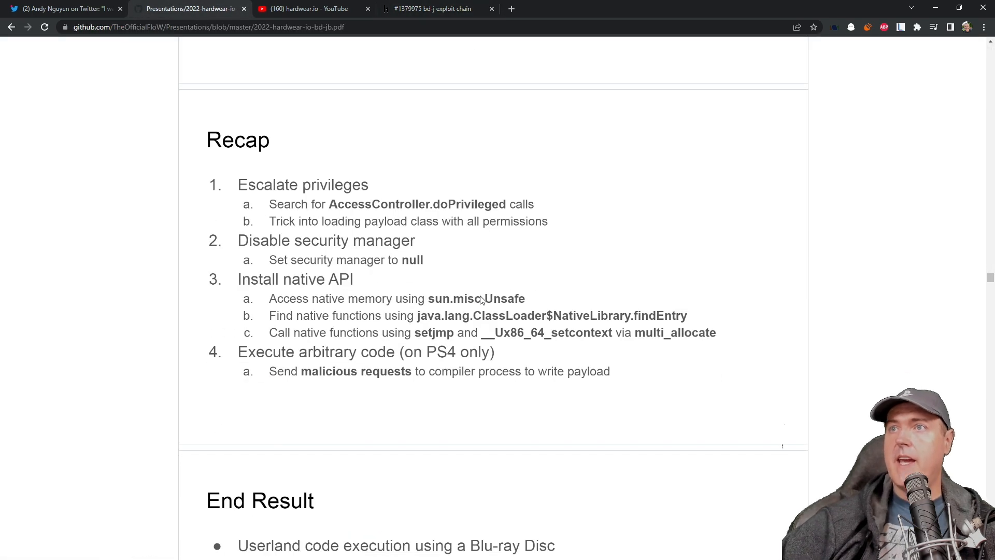
mouse_move(510, 256)
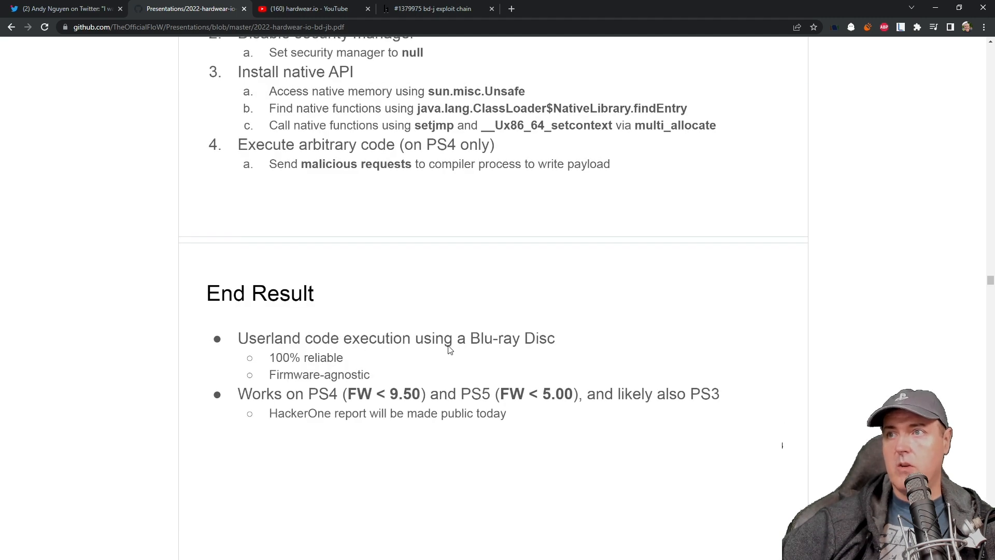
Scroll through Recap, End Result, Chaining With A Kernel Exploit and Demo to the 'Thanks Sony' slide
scroll("down", 3)
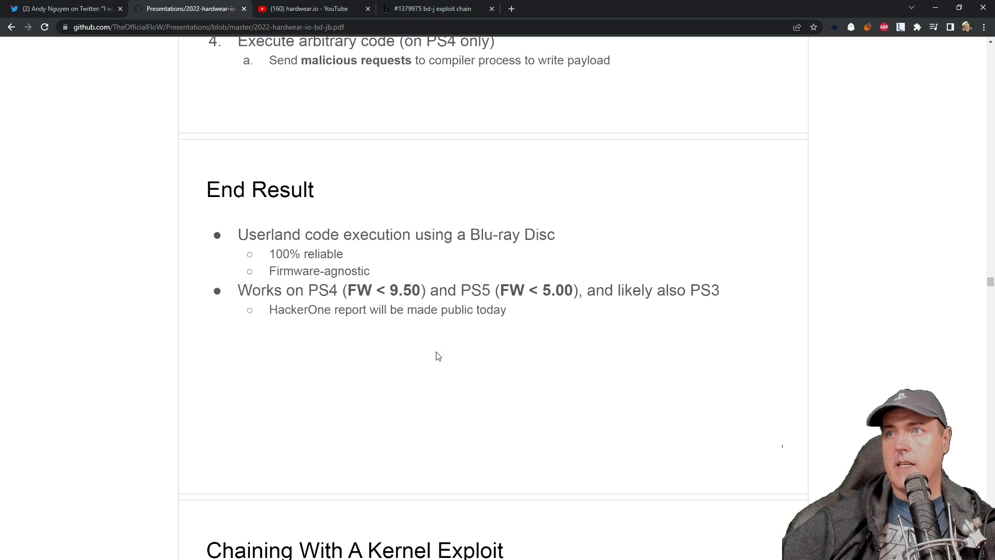
mouse_move(335, 343)
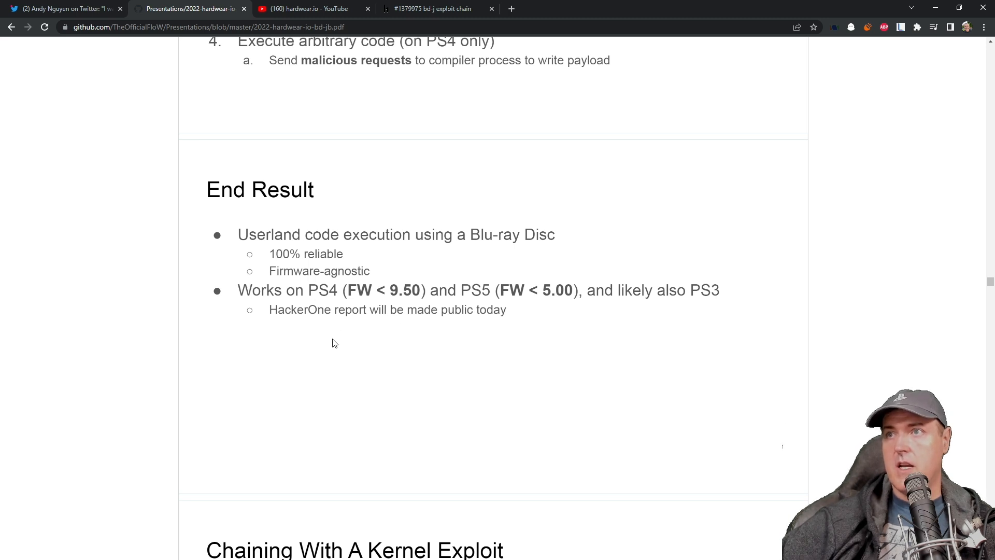
scroll("down", 3)
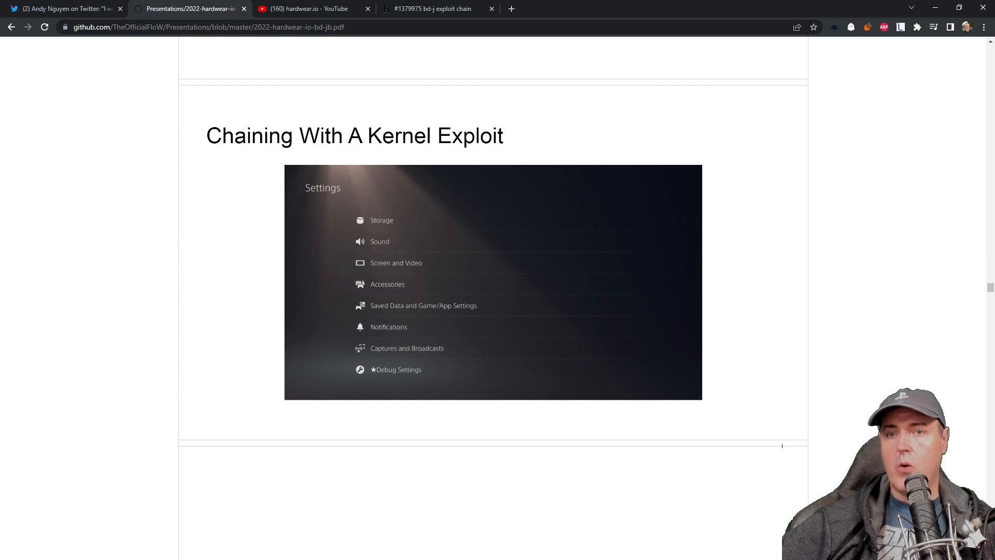
mouse_move(514, 255)
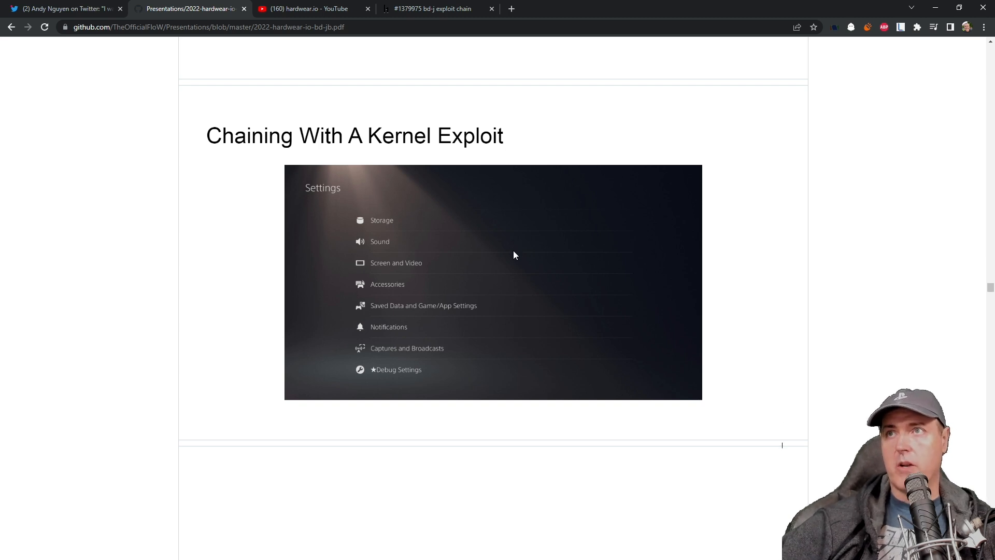
scroll("down", 3)
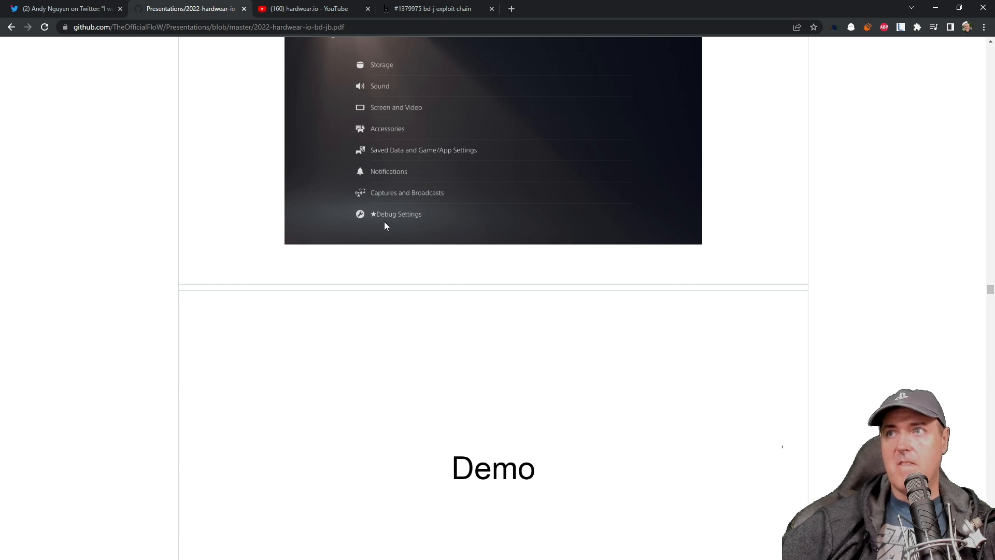
scroll("down", 3)
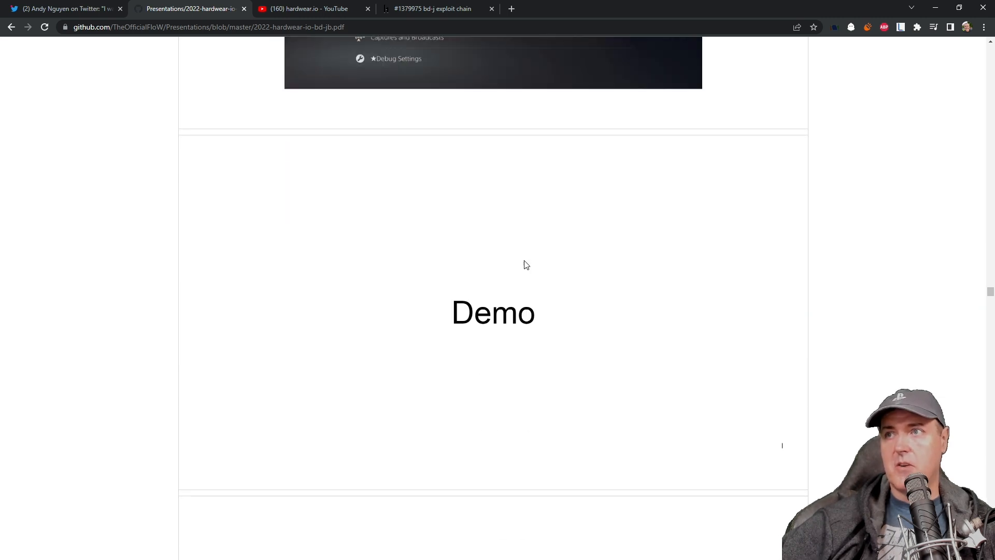
scroll("down", 3)
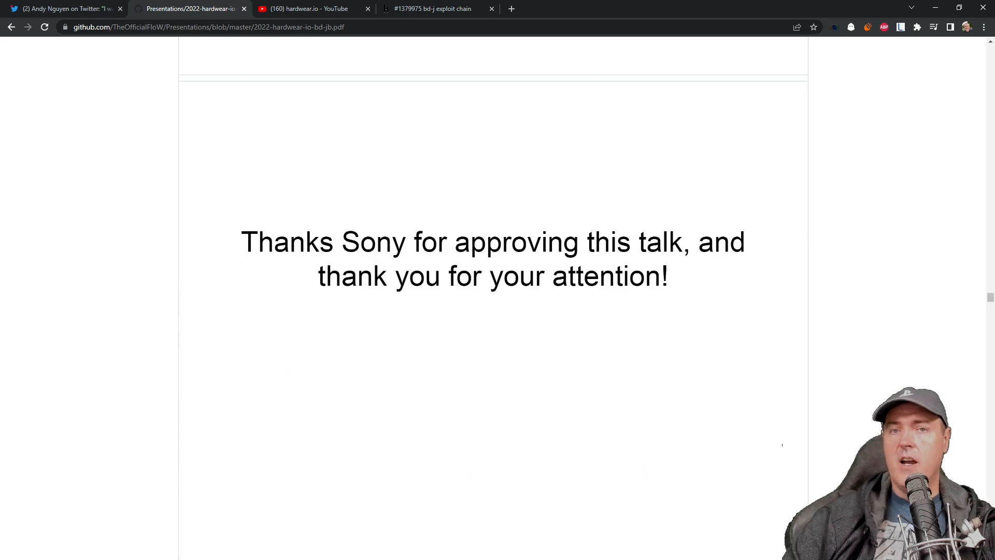